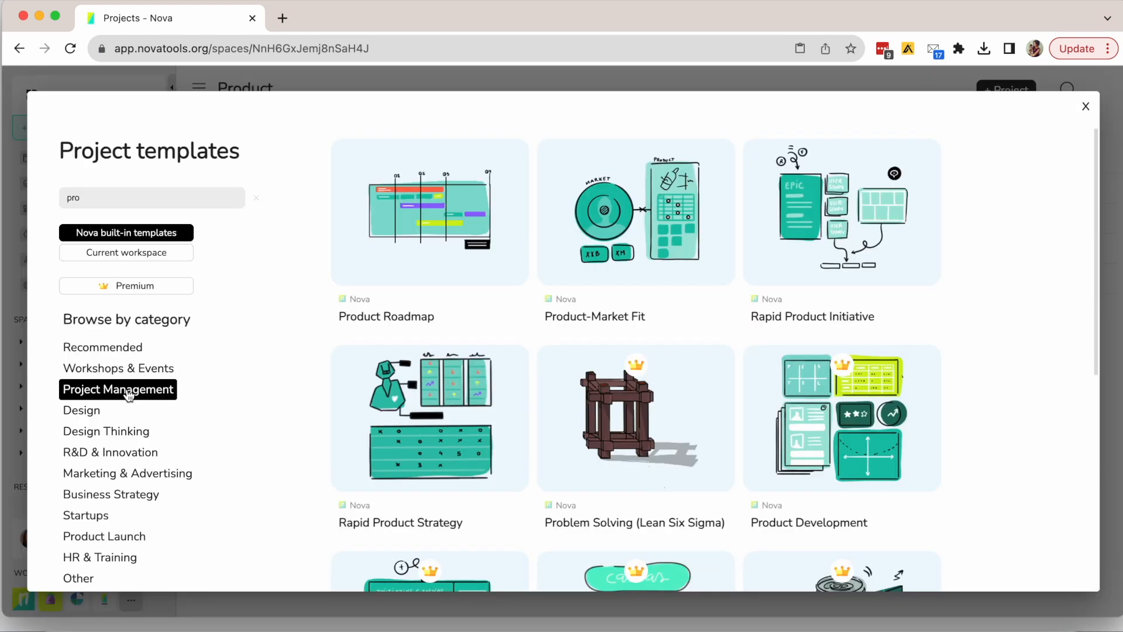
{"action": "mouse_move", "coordinate": [106, 536]}
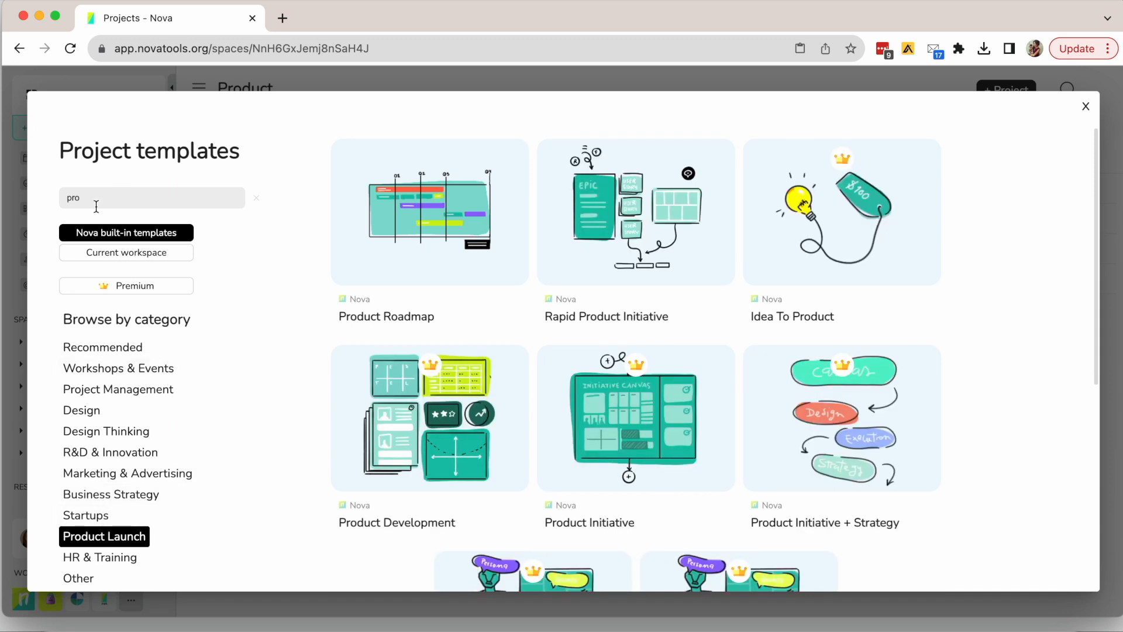
- Clear the 'pro' search and scroll Product Launch templates down to Product Strategy
{"action": "left_click", "coordinate": [256, 198]}
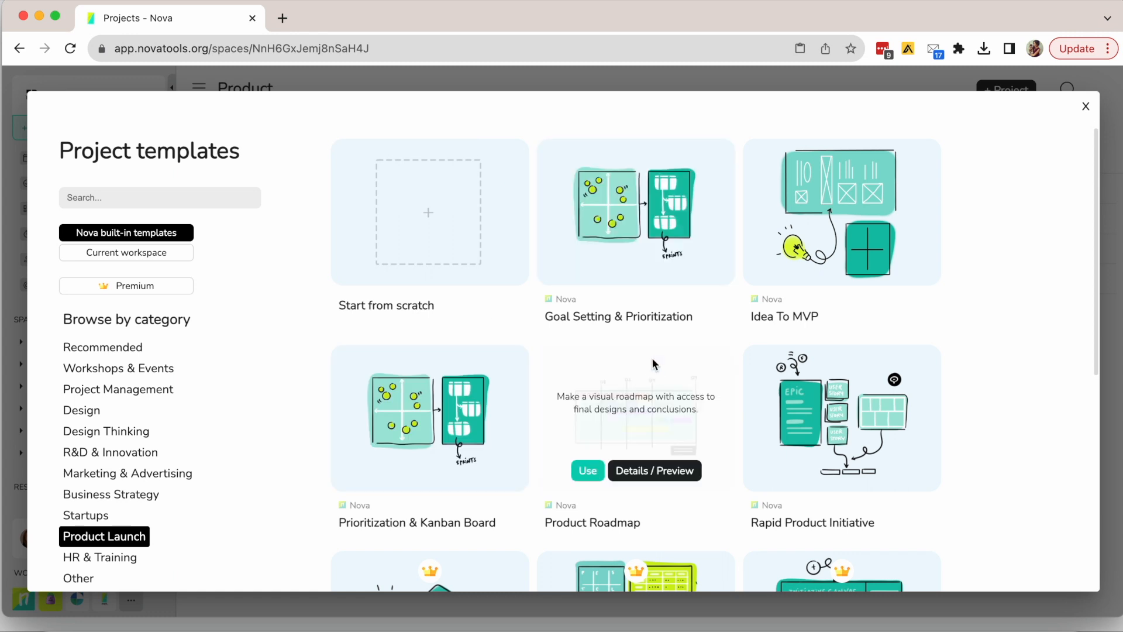
{"action": "scroll", "scroll_direction": "down", "scroll_amount": 3}
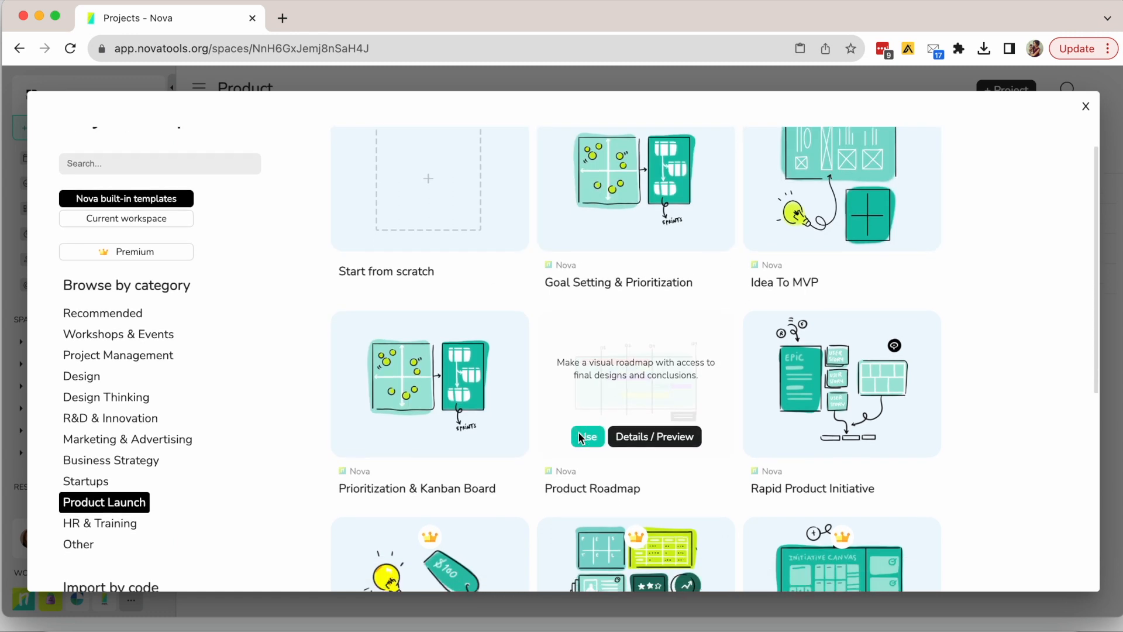
{"action": "scroll", "scroll_direction": "down", "scroll_amount": 3}
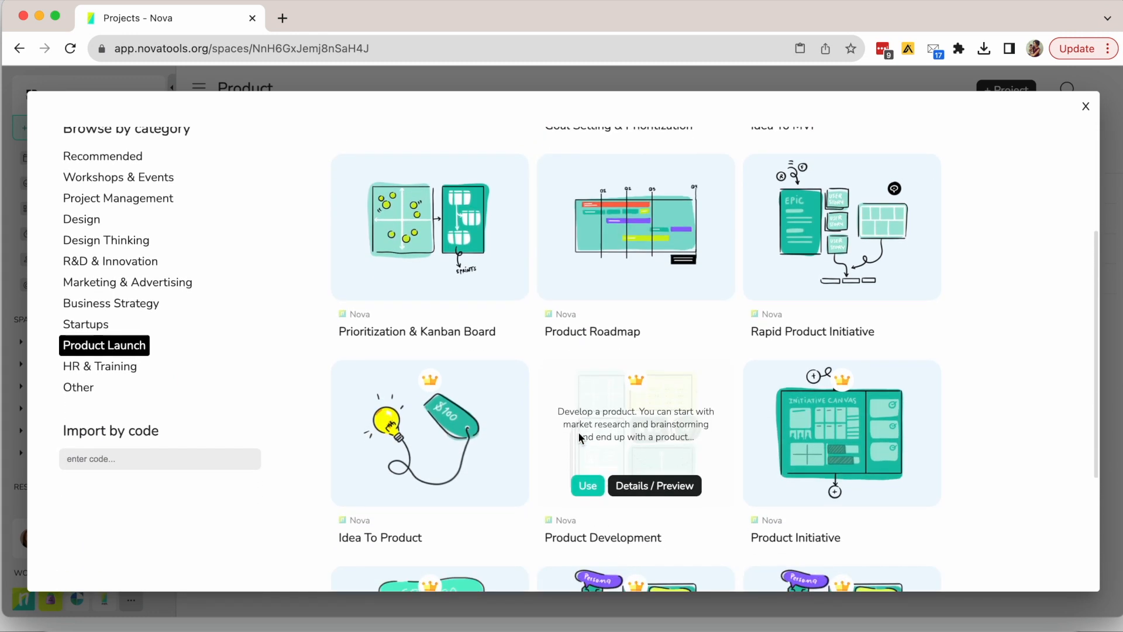
{"action": "scroll", "scroll_direction": "down", "scroll_amount": 3}
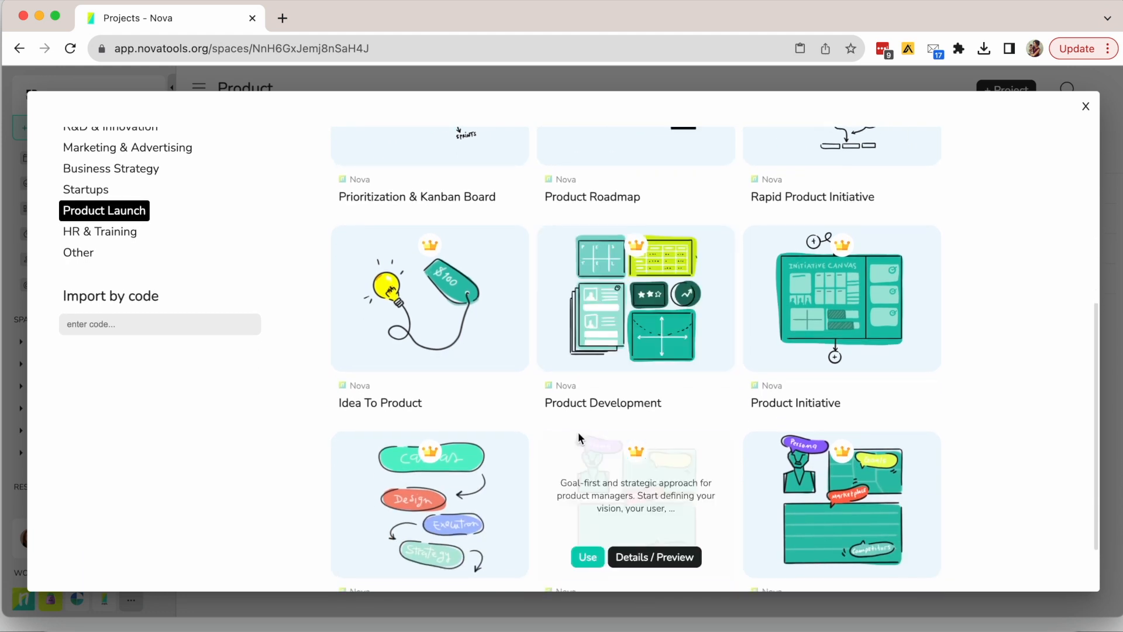
{"action": "scroll", "scroll_direction": "down", "scroll_amount": 3}
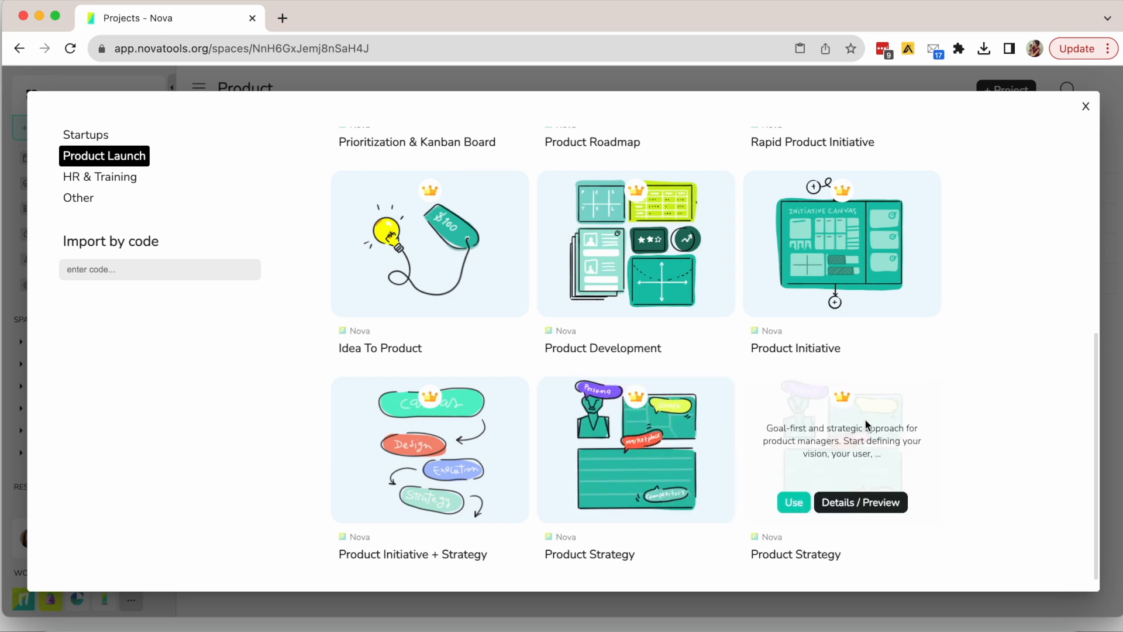
{"action": "mouse_move", "coordinate": [721, 492]}
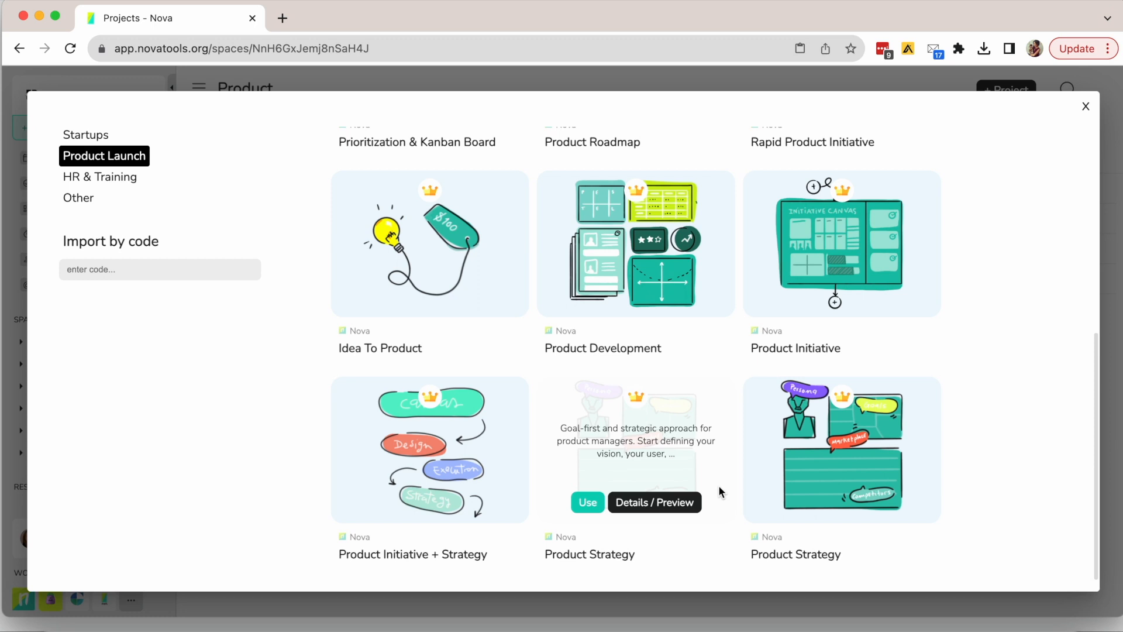
{"action": "scroll", "scroll_direction": "down", "scroll_amount": 3}
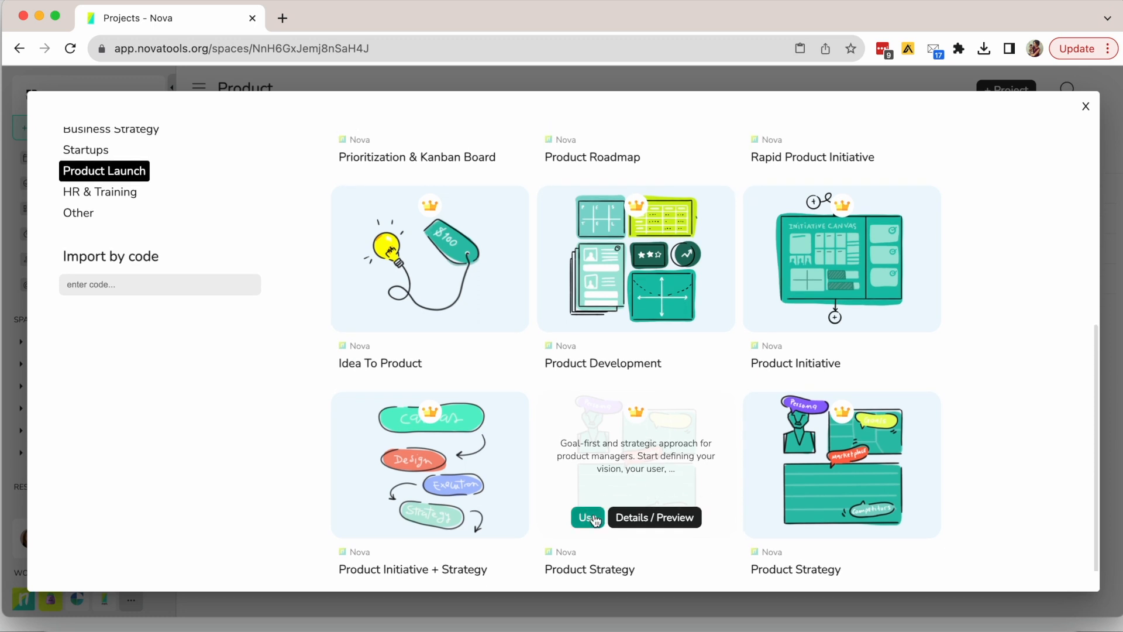
- Create a project from the Product Strategy template and show the selection tool options
{"action": "left_click", "coordinate": [587, 518]}
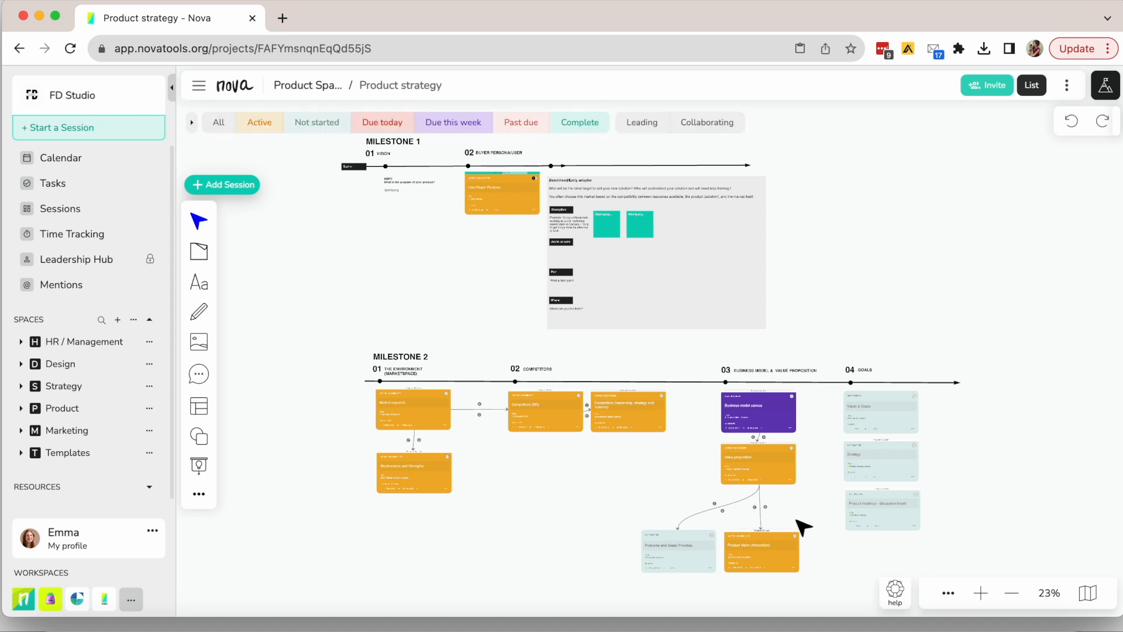
{"action": "mouse_move", "coordinate": [709, 418]}
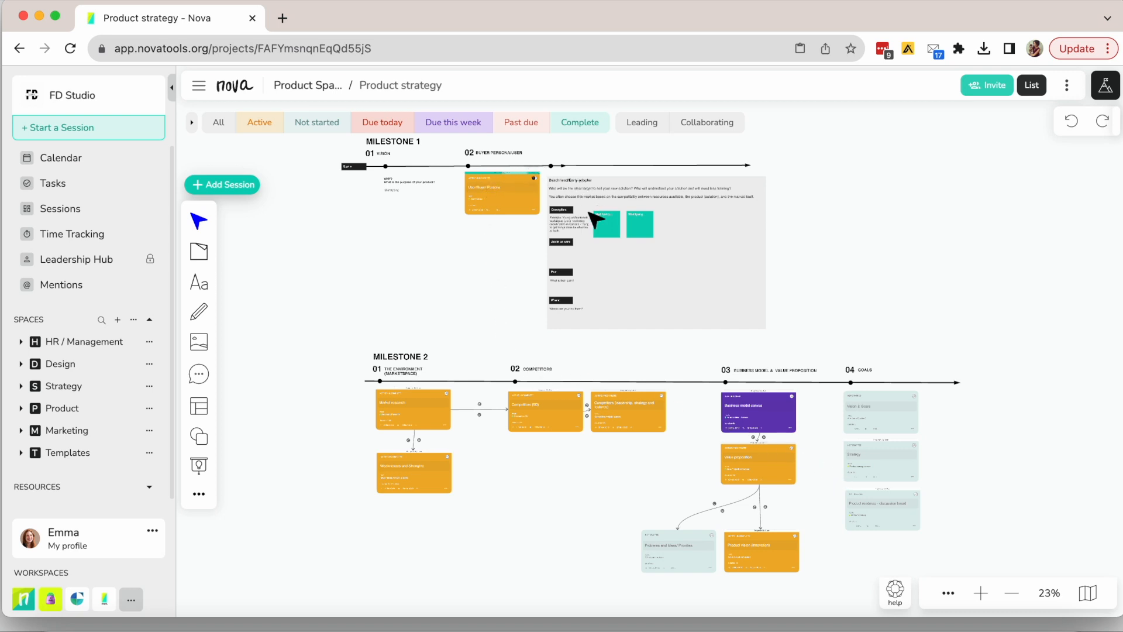
{"action": "mouse_move", "coordinate": [414, 440]}
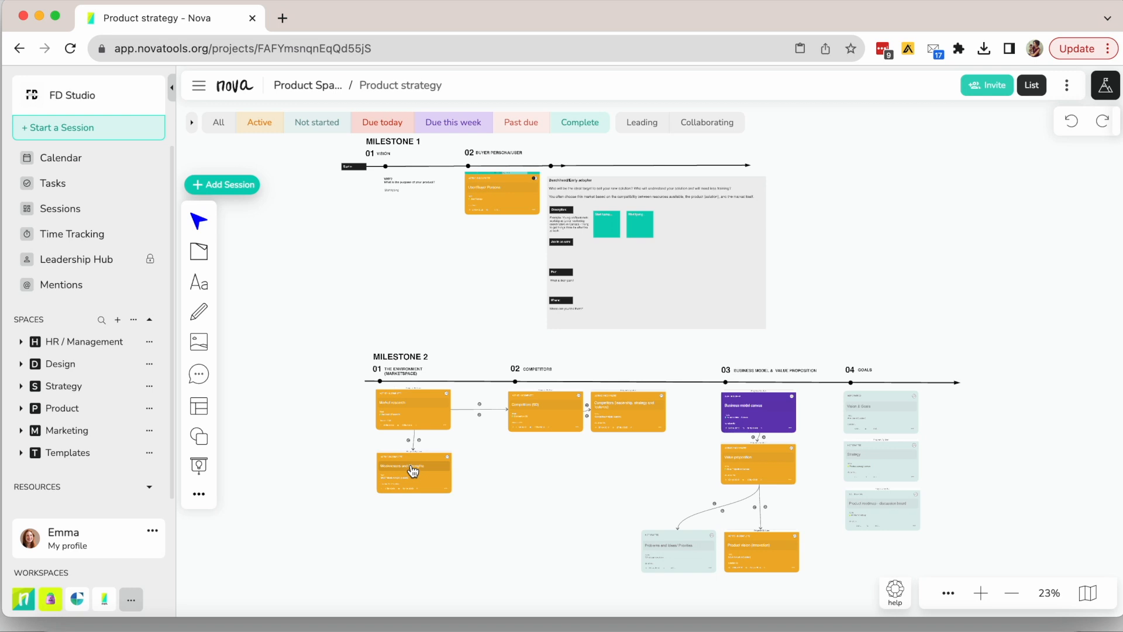
{"action": "mouse_move", "coordinate": [198, 220]}
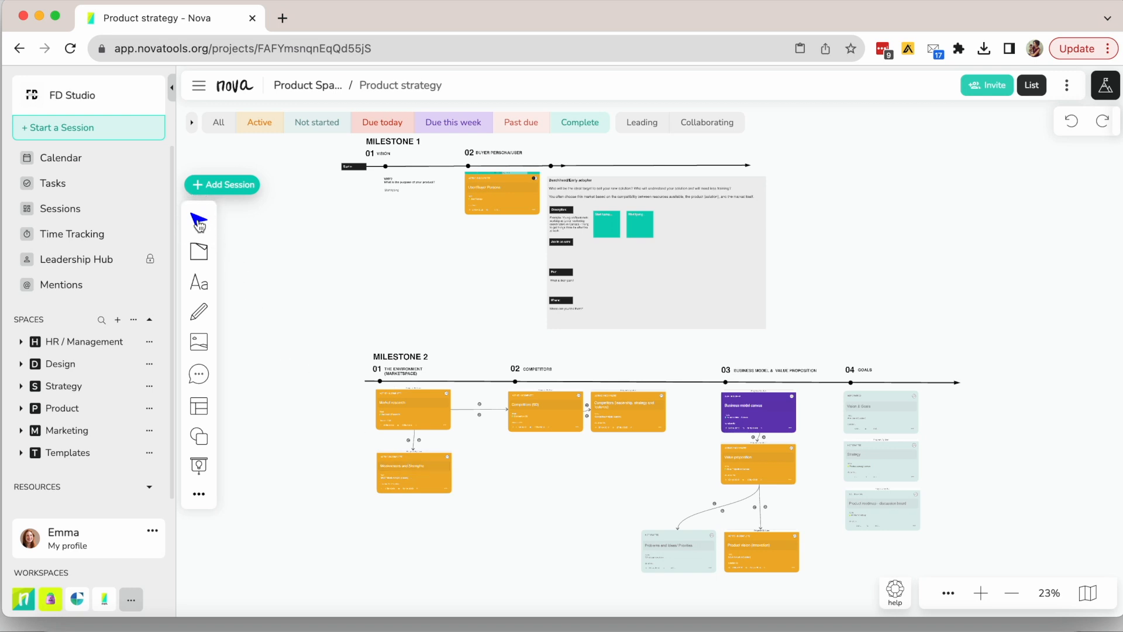
{"action": "left_click", "coordinate": [199, 220]}
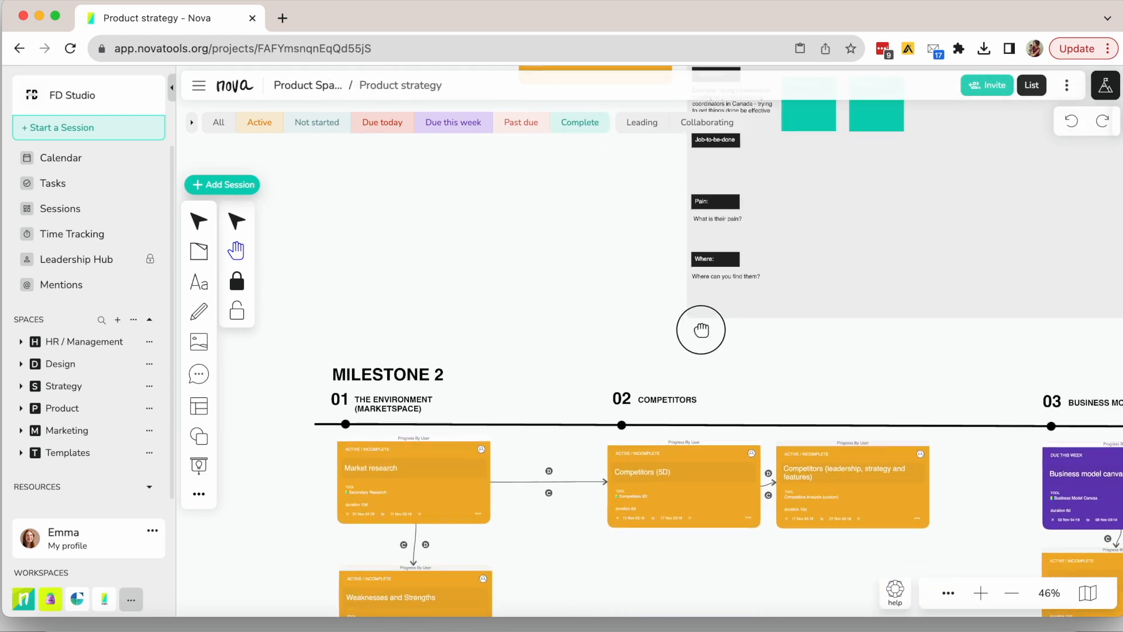
{"action": "left_click_drag", "start_coordinate": [701, 330], "coordinate": [607, 220]}
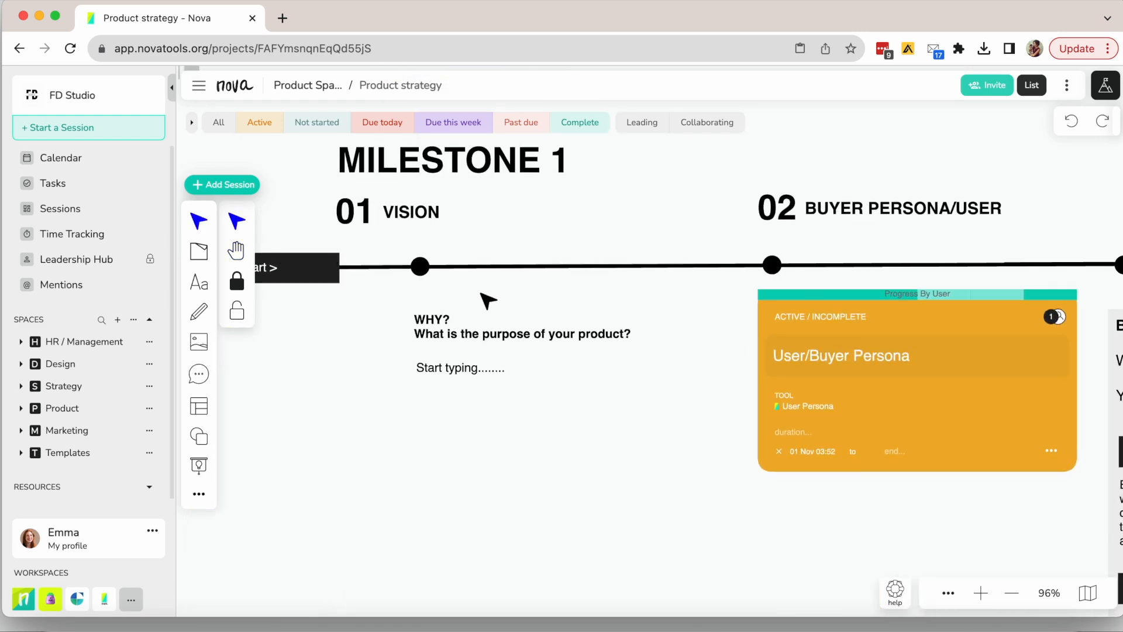
{"action": "left_click", "coordinate": [460, 368]}
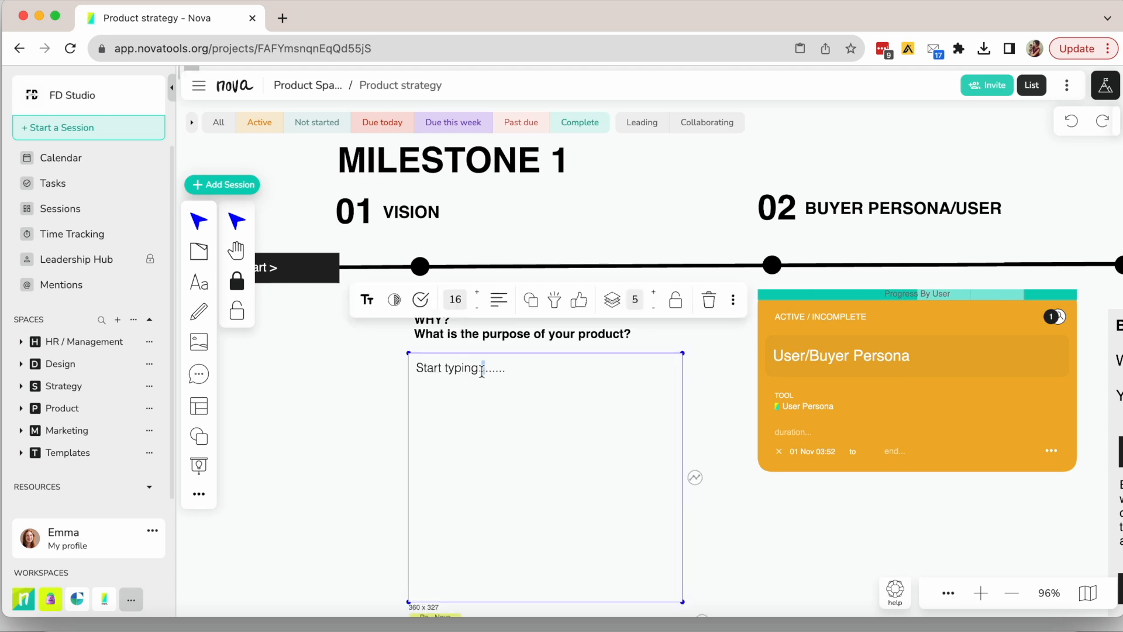
{"action": "double_click", "coordinate": [459, 367]}
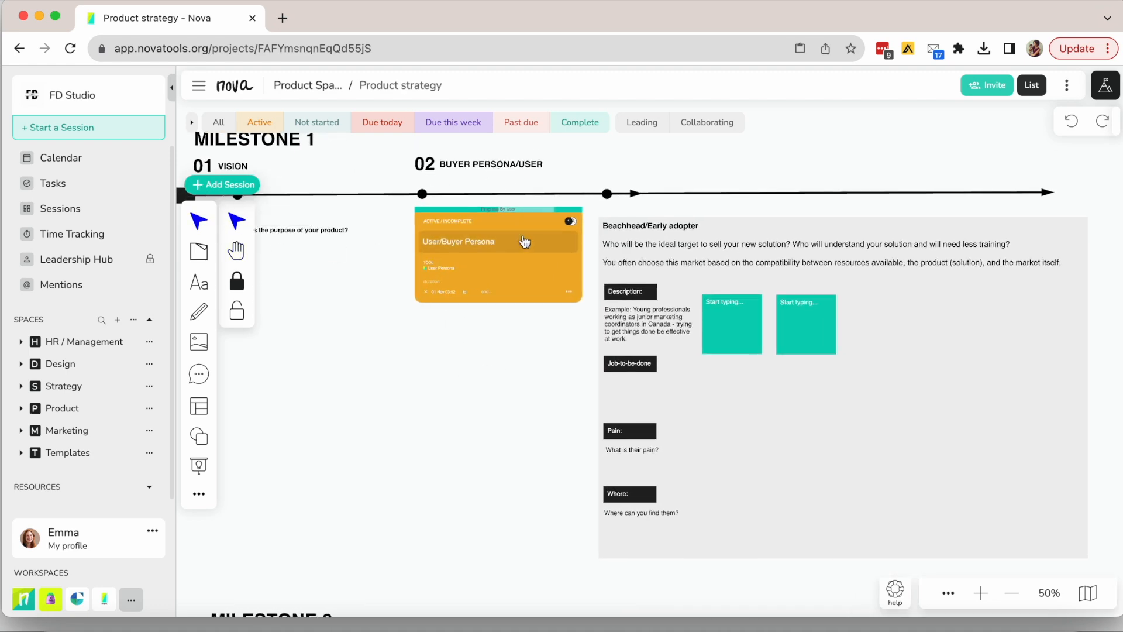
- Create two 'User persona' sessions under User/Buyer Persona, then return to the Product strategy board
{"action": "left_click", "coordinate": [498, 241]}
{"action": "type", "text": "User"}
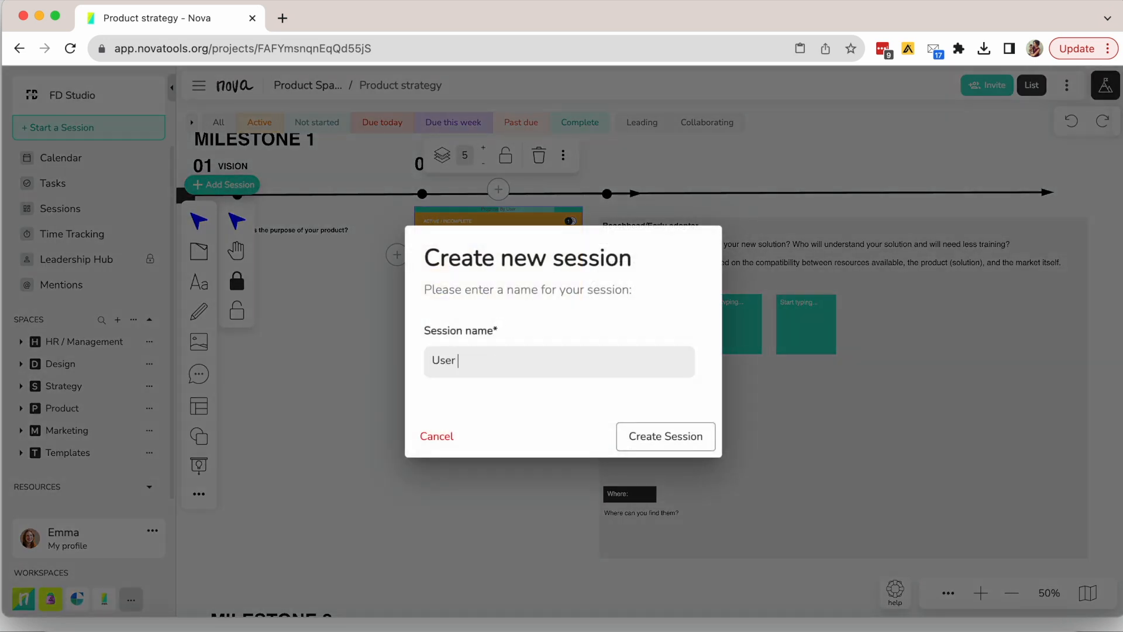
{"action": "type", "text": "persona"}
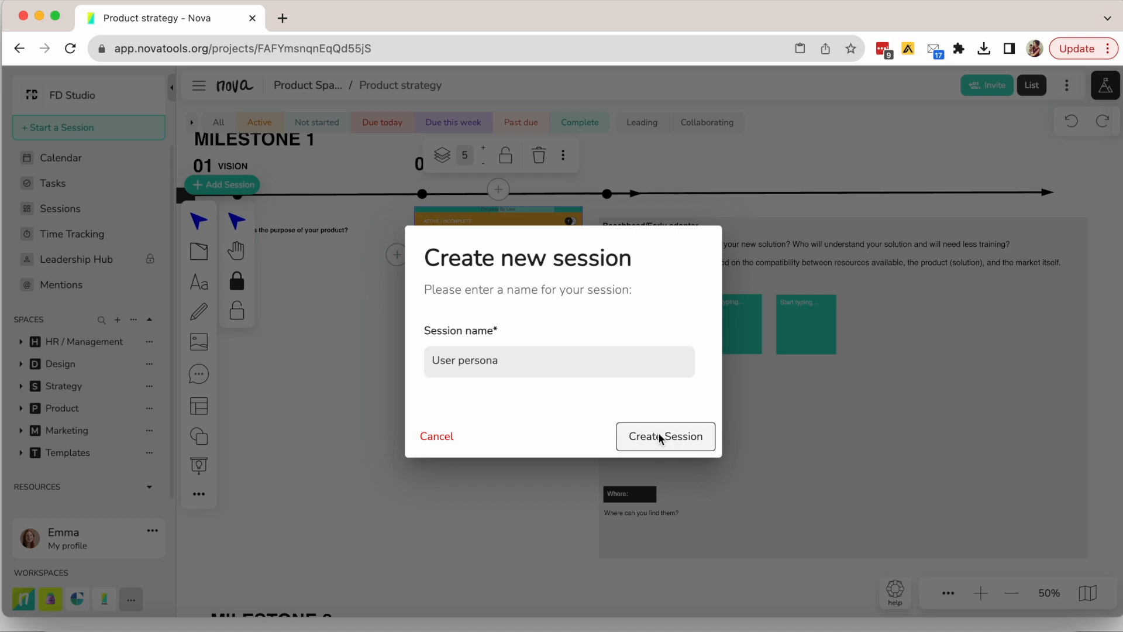
{"action": "left_click", "coordinate": [664, 437]}
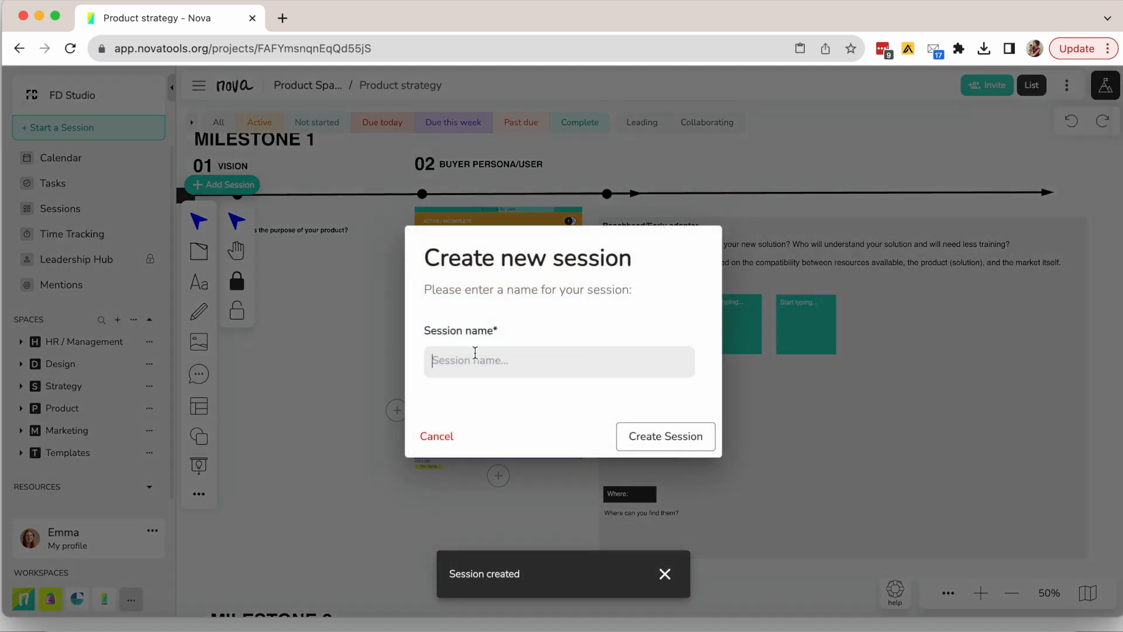
{"action": "type", "text": "User persona"}
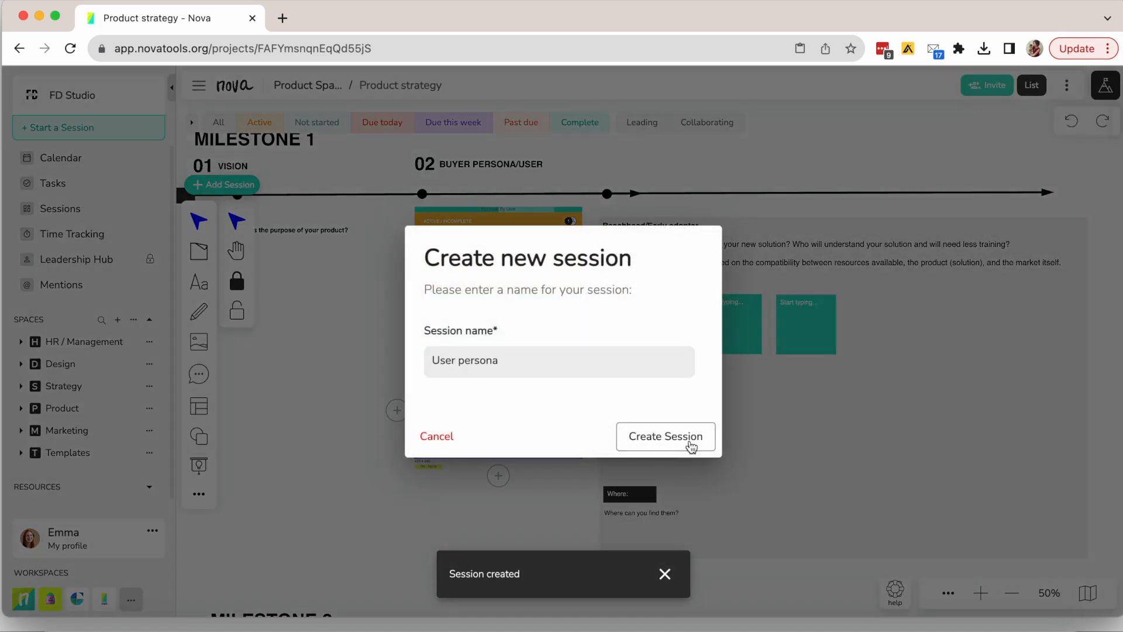
{"action": "left_click", "coordinate": [664, 437]}
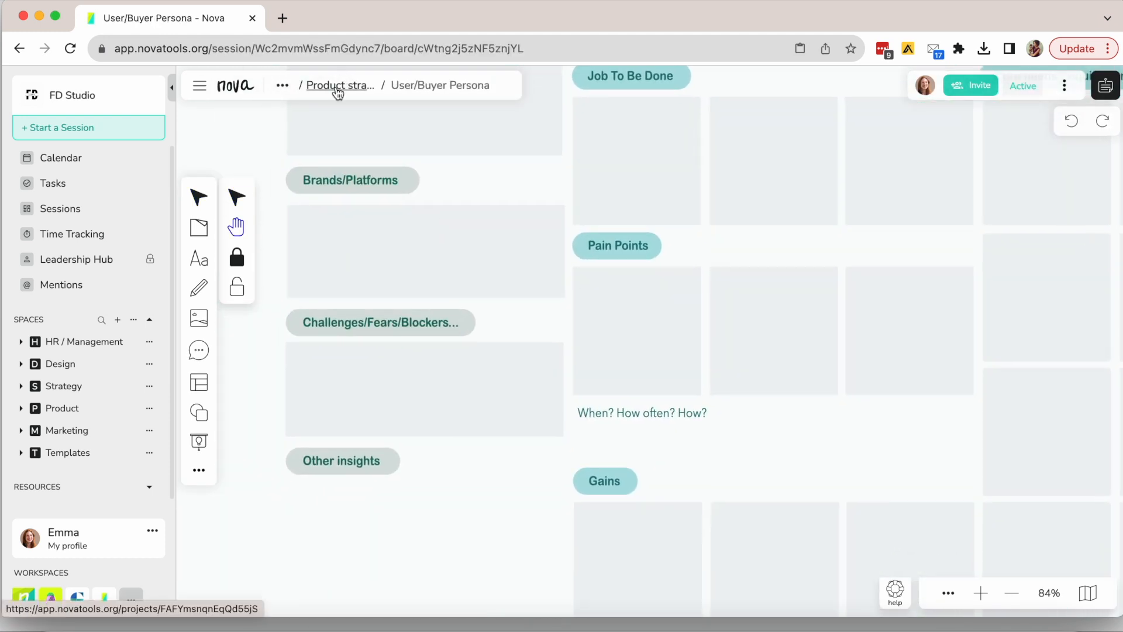
{"action": "left_click", "coordinate": [340, 86]}
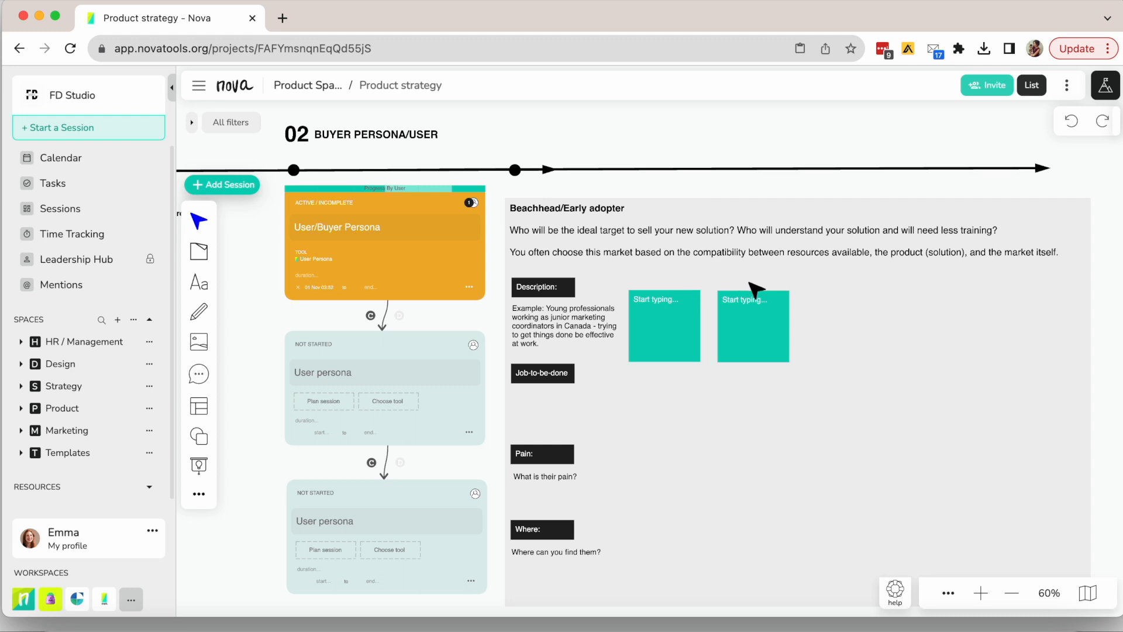
{"action": "mouse_move", "coordinate": [759, 315]}
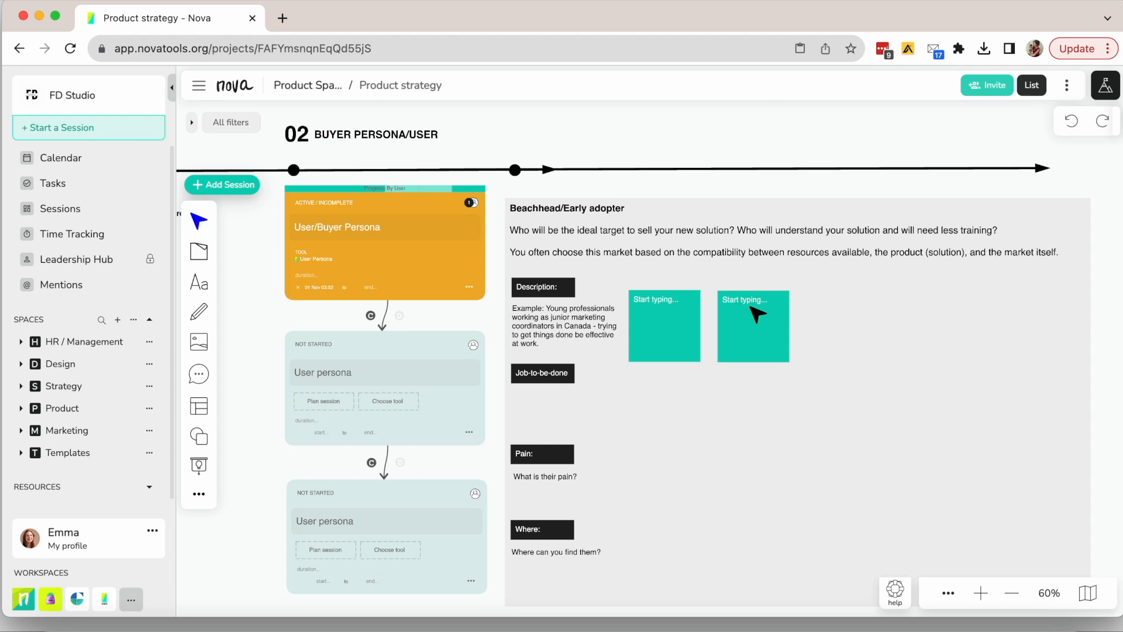
{"action": "mouse_move", "coordinate": [684, 491]}
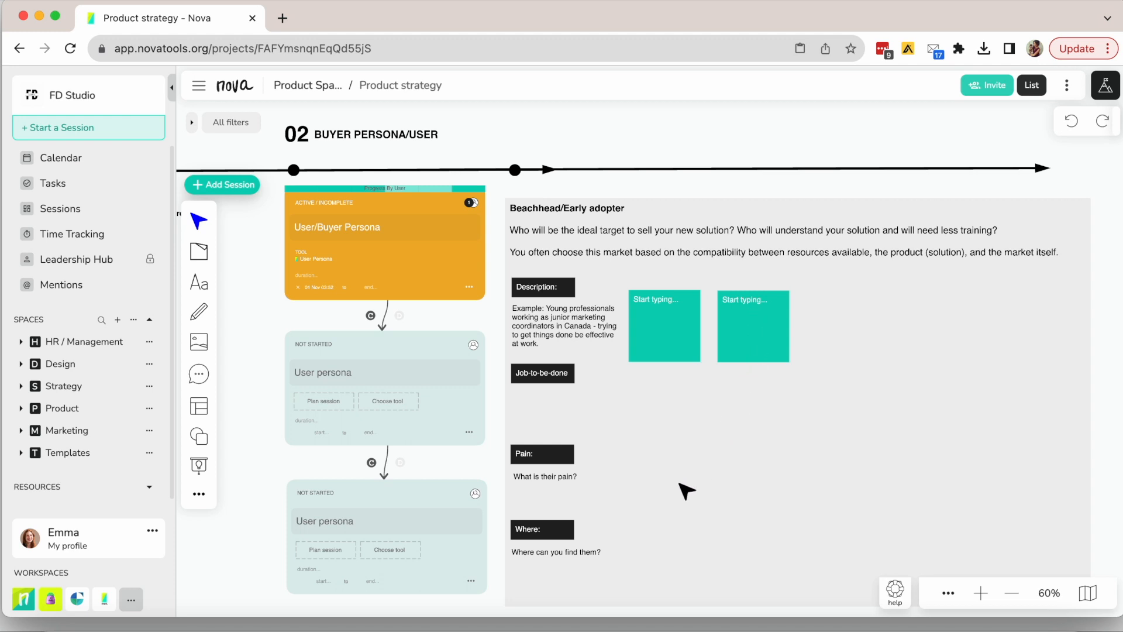
{"action": "mouse_move", "coordinate": [637, 471]}
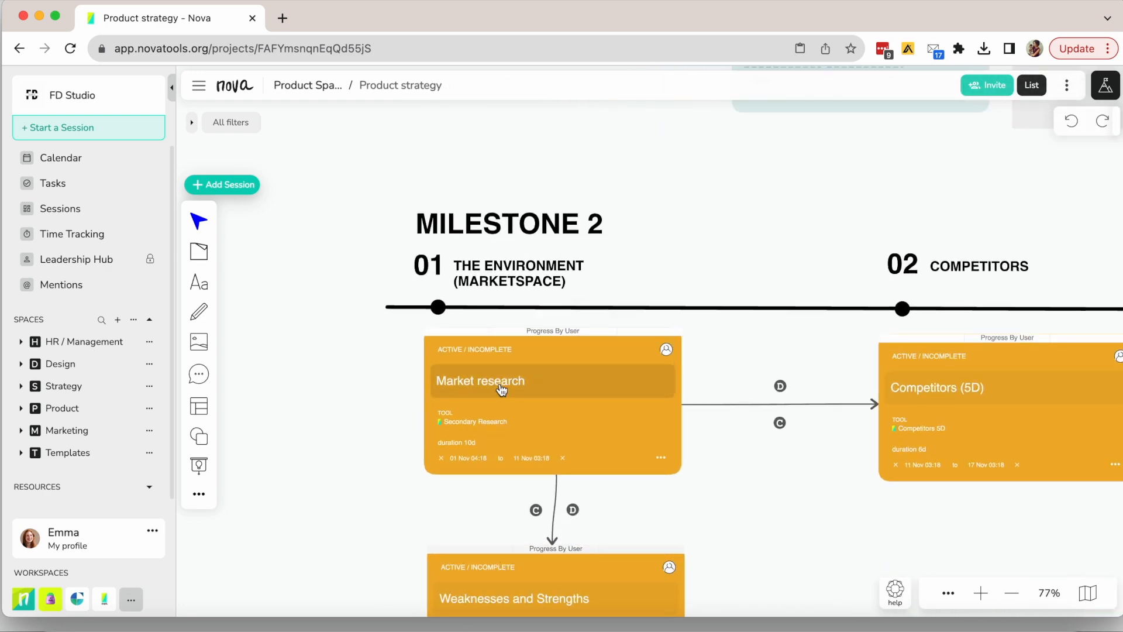
- Open the Weaknesses and Strengths board, then go back to the Product strategy timeline
{"action": "double_click", "coordinate": [480, 380]}
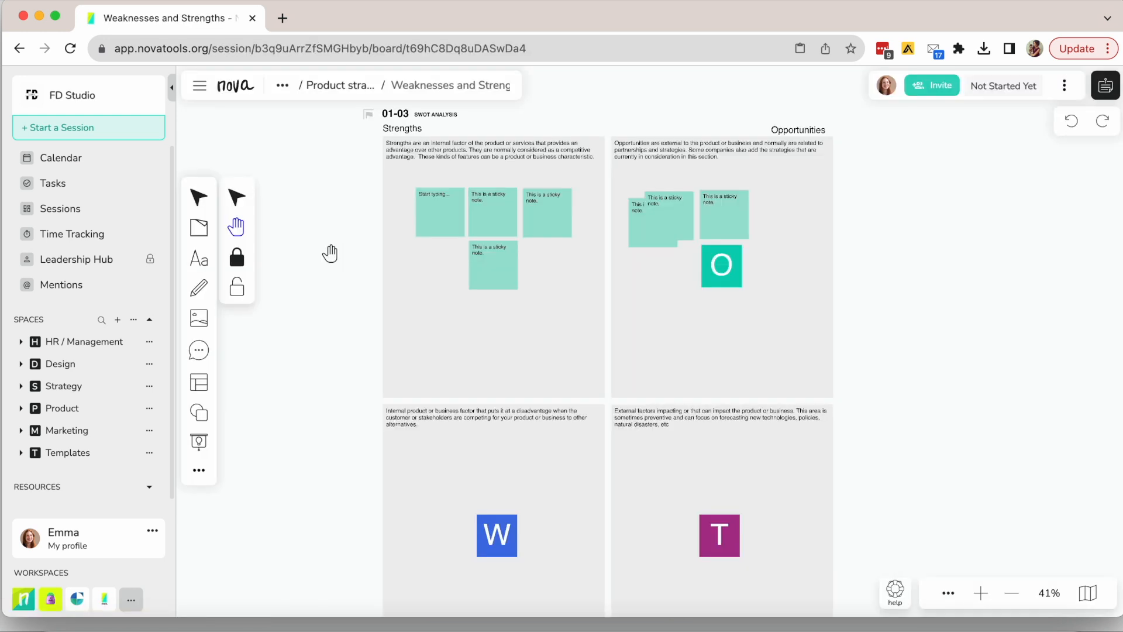
{"action": "mouse_move", "coordinate": [545, 472]}
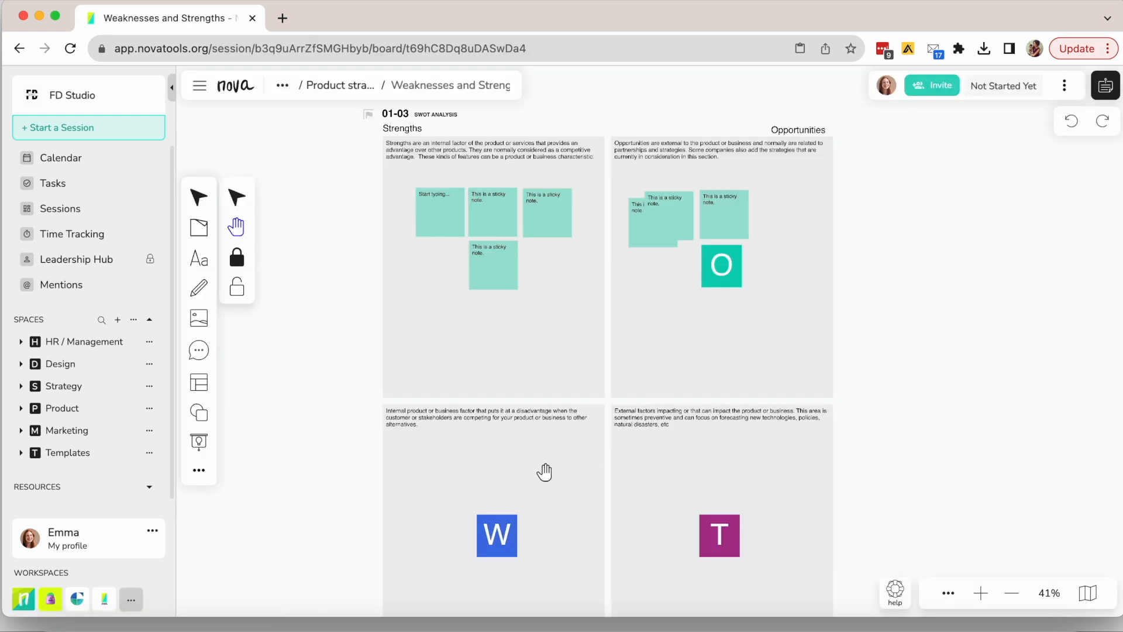
{"action": "mouse_move", "coordinate": [367, 422]}
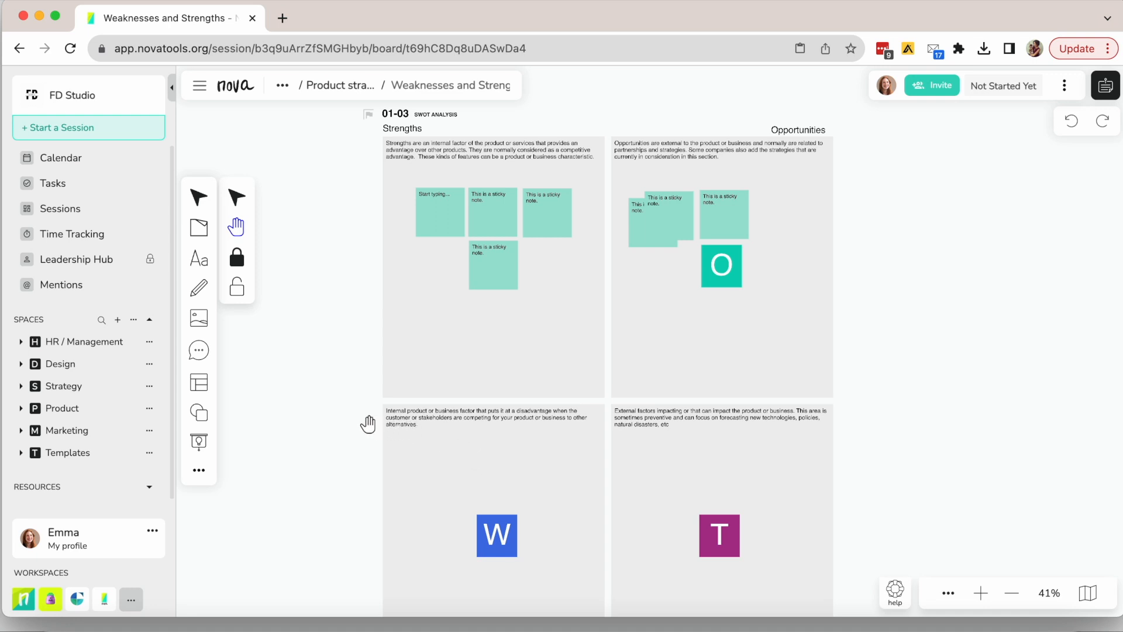
{"action": "mouse_move", "coordinate": [322, 382]}
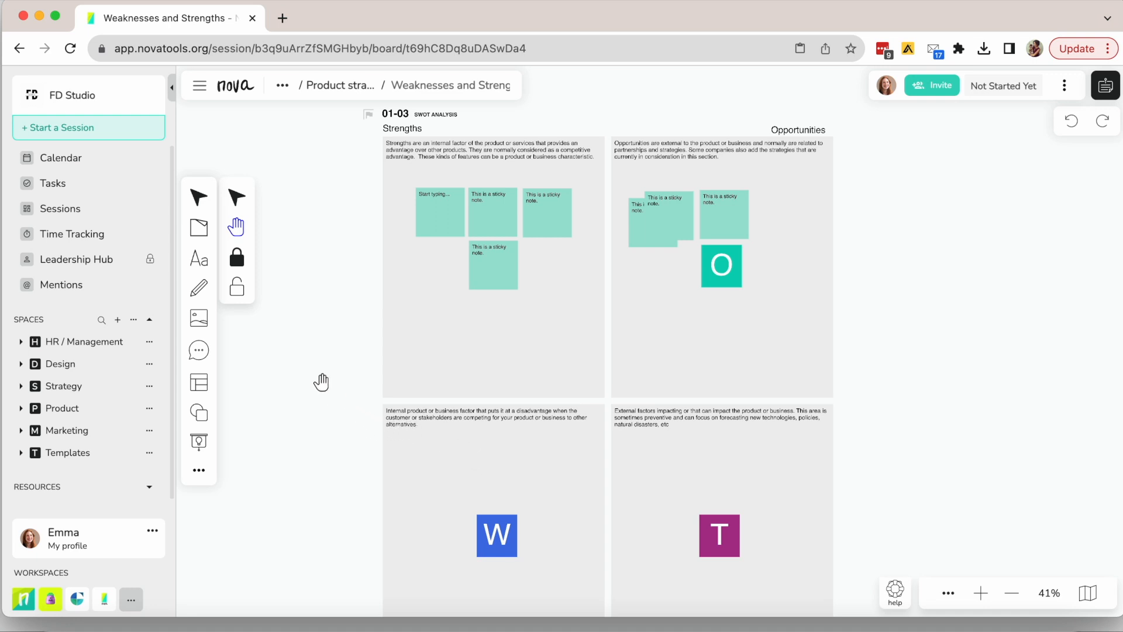
{"action": "mouse_move", "coordinate": [332, 100]}
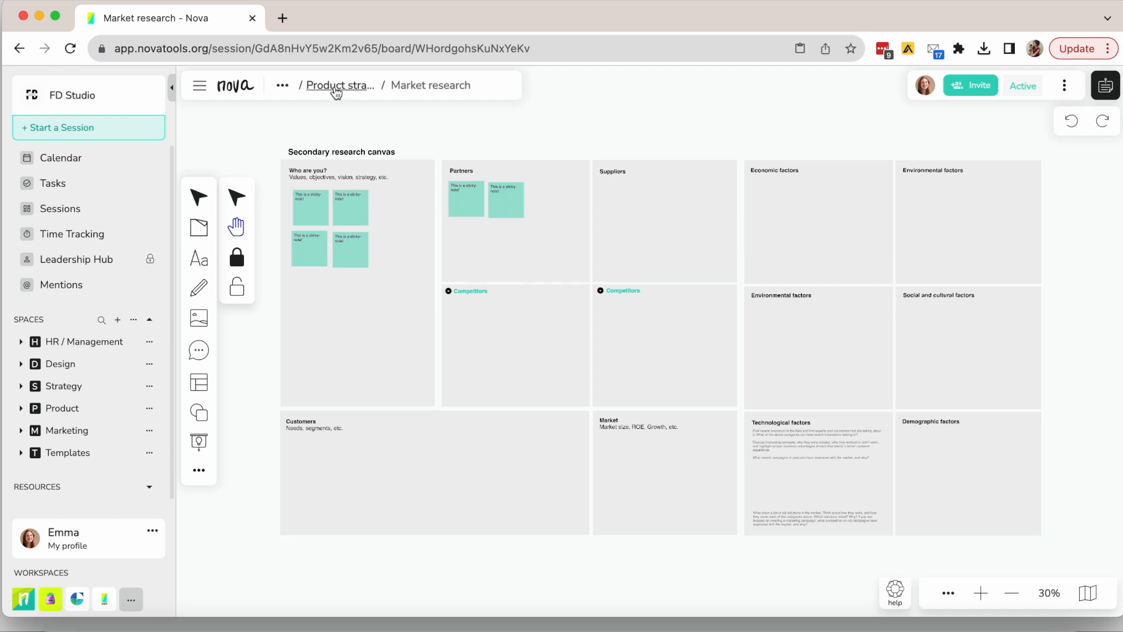
{"action": "left_click", "coordinate": [339, 85]}
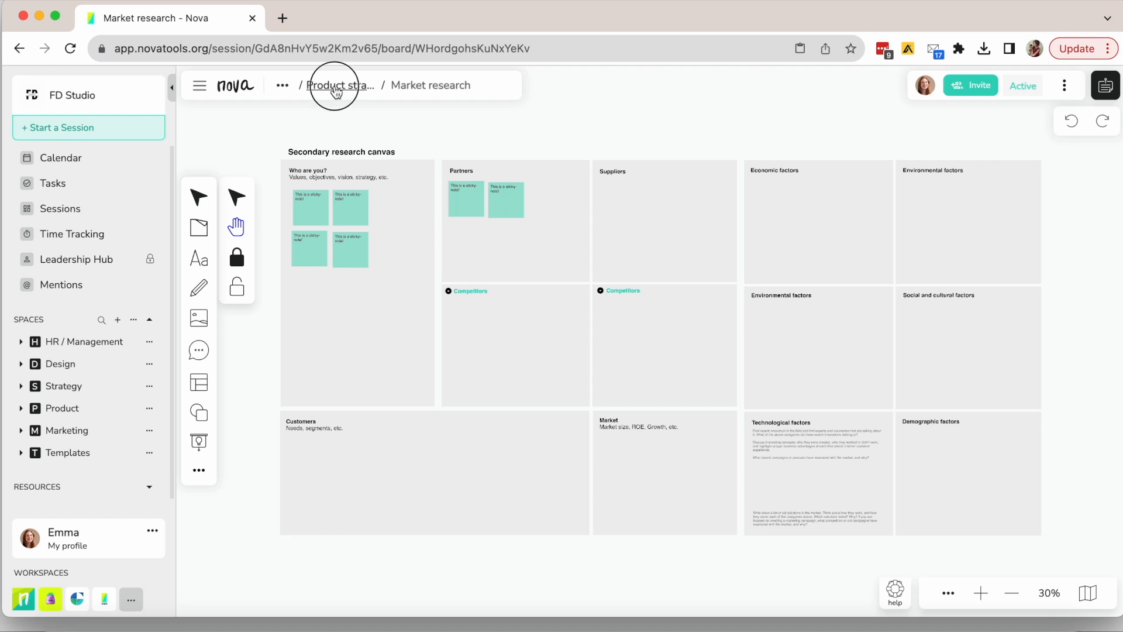
- Place sticky notes in the Competitors (5D) columns and pan across the competitor analysis sections
{"action": "left_click", "coordinate": [340, 85]}
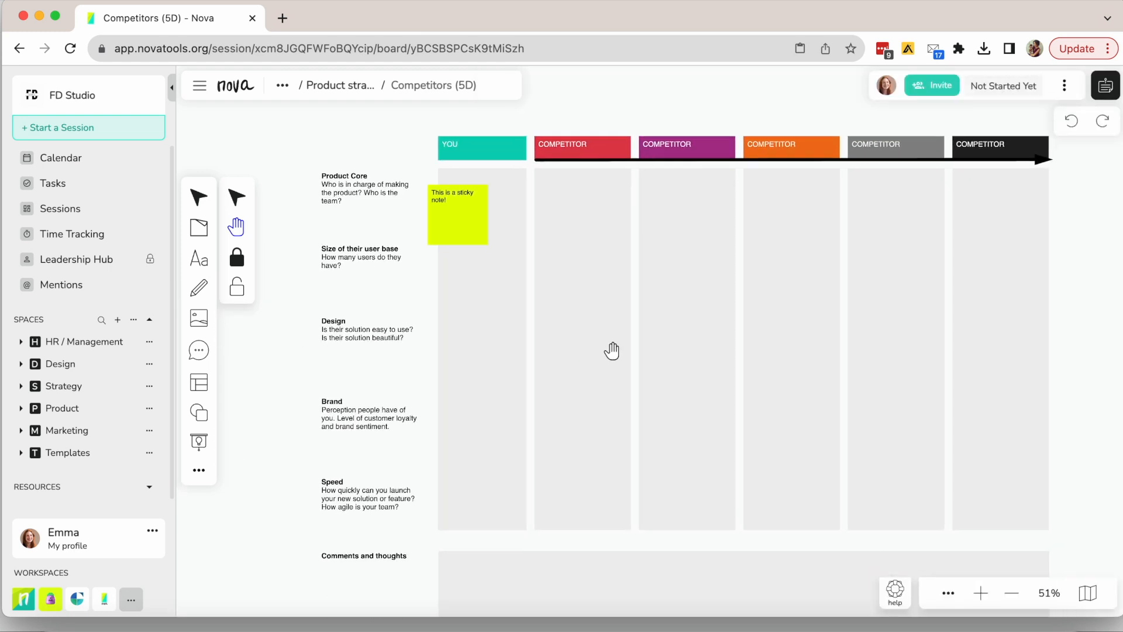
{"action": "mouse_move", "coordinate": [198, 228]}
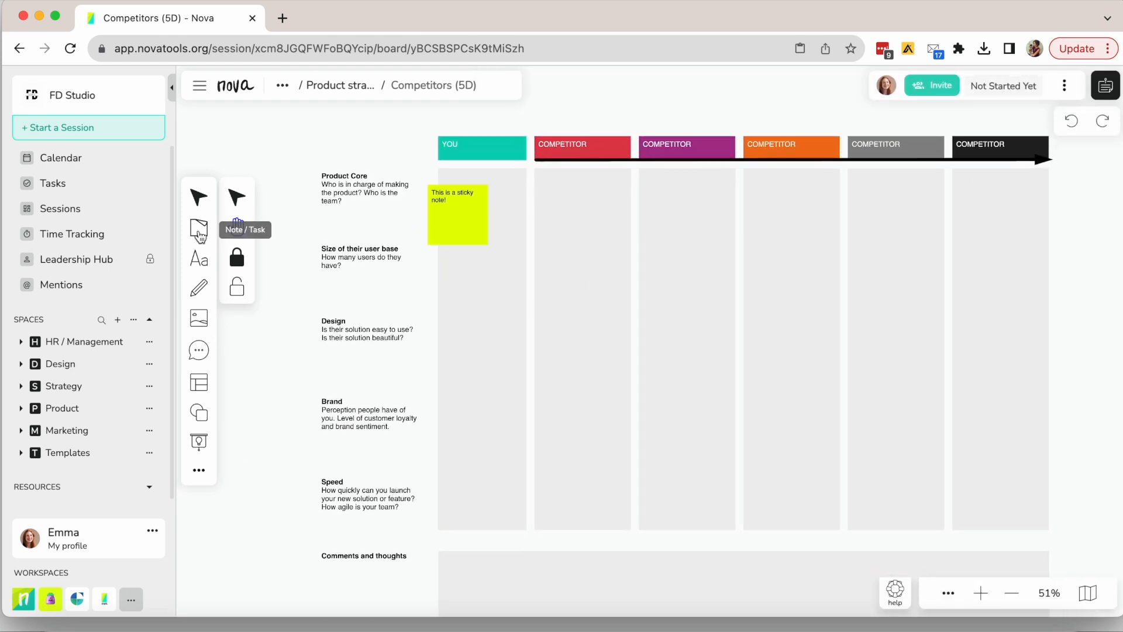
{"action": "left_click", "coordinate": [198, 228]}
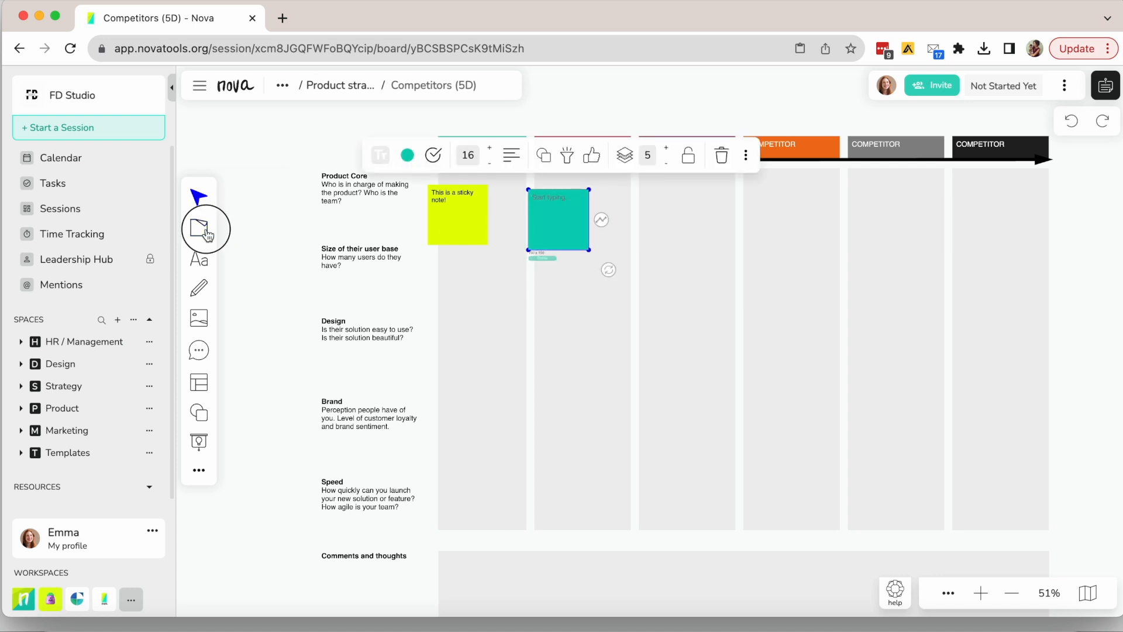
{"action": "left_click", "coordinate": [205, 227]}
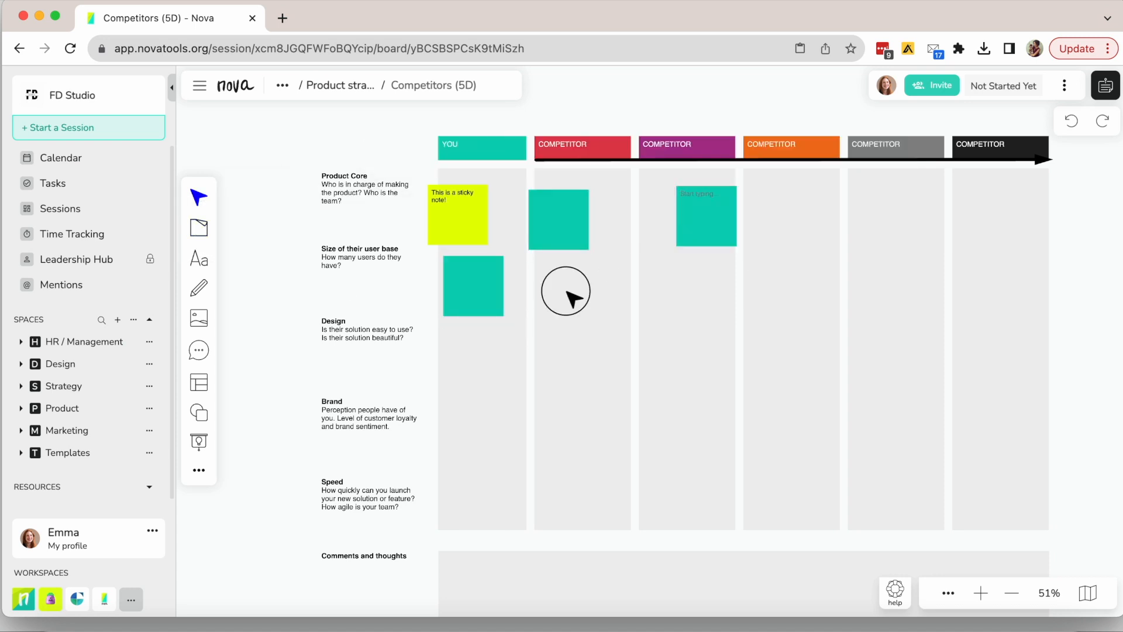
{"action": "left_click", "coordinate": [566, 284]}
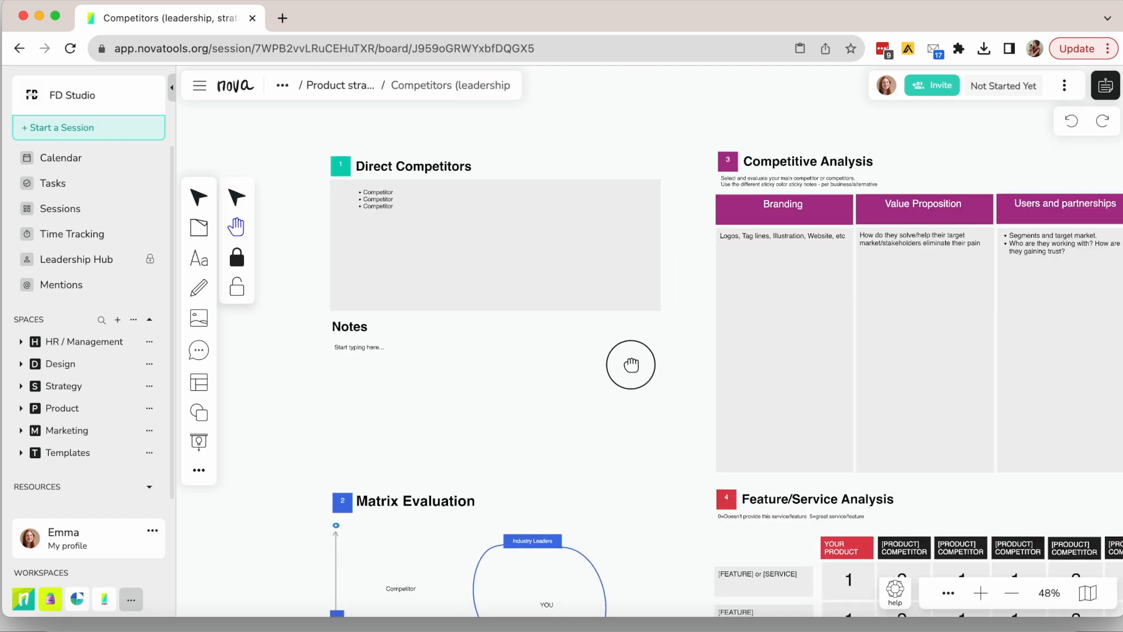
{"action": "scroll", "scroll_direction": "down", "scroll_amount": 3}
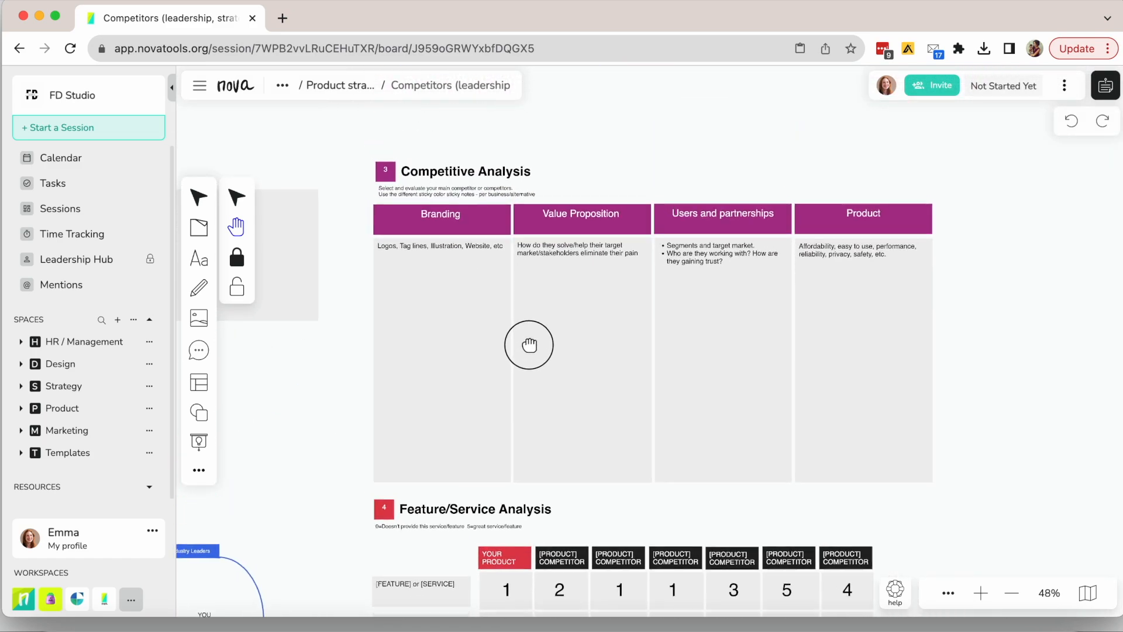
{"action": "scroll", "scroll_direction": "down", "scroll_amount": 3}
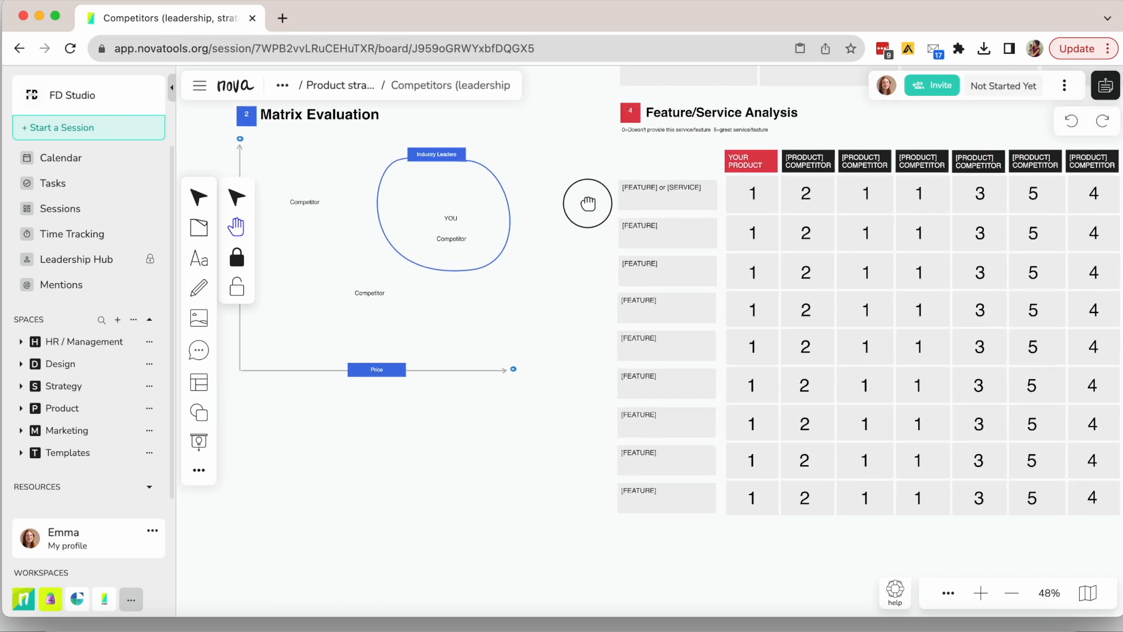
{"action": "left_click_drag", "start_coordinate": [587, 203], "coordinate": [494, 203]}
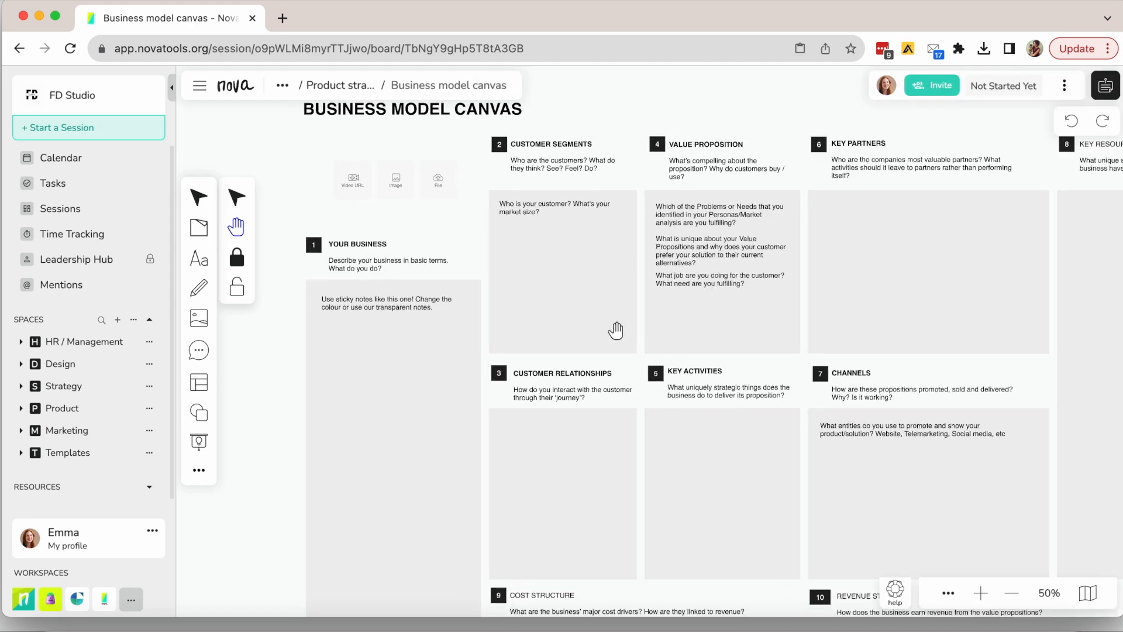
- Browse the Business model canvas and Value proposition board, then return to the Product strategy timeline
{"action": "left_click", "coordinate": [1013, 598]}
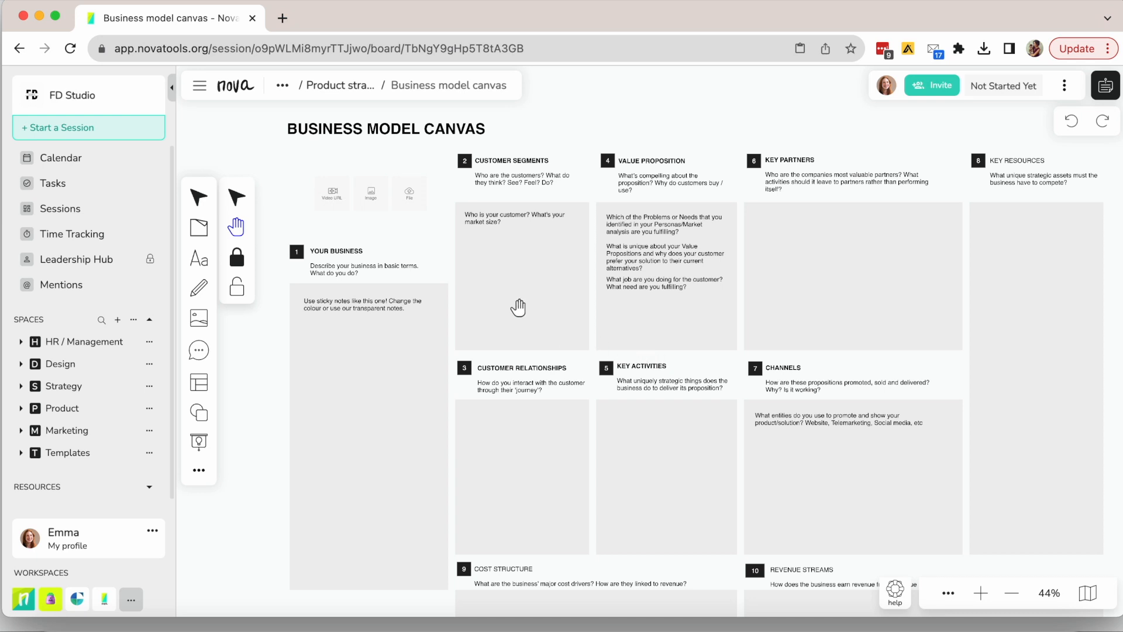
{"action": "mouse_move", "coordinate": [317, 204]}
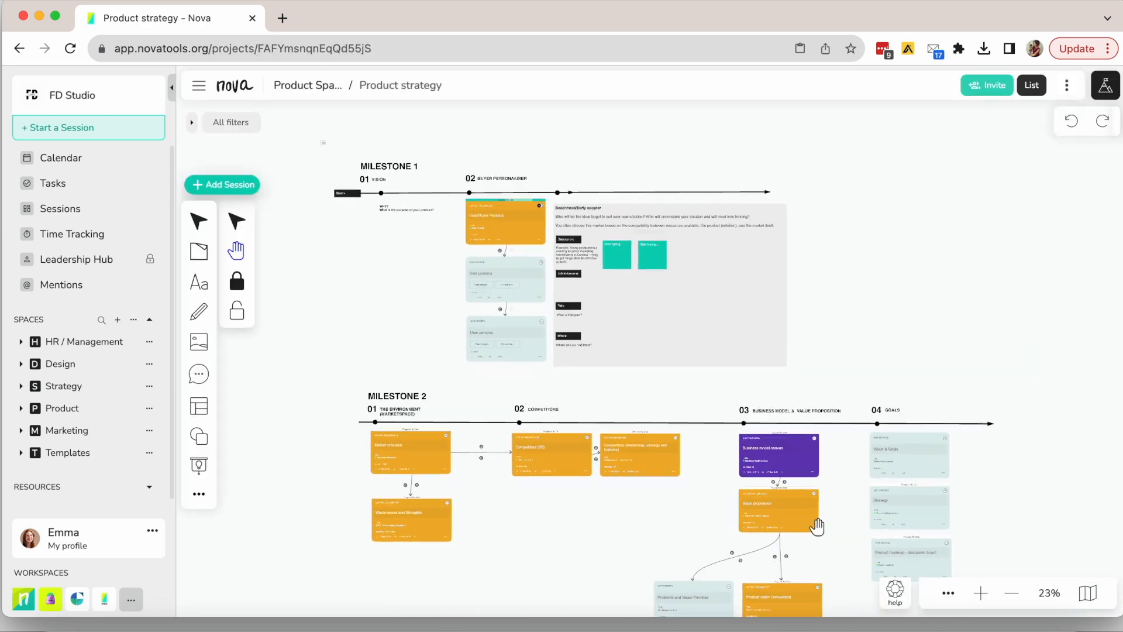
{"action": "double_click", "coordinate": [779, 510]}
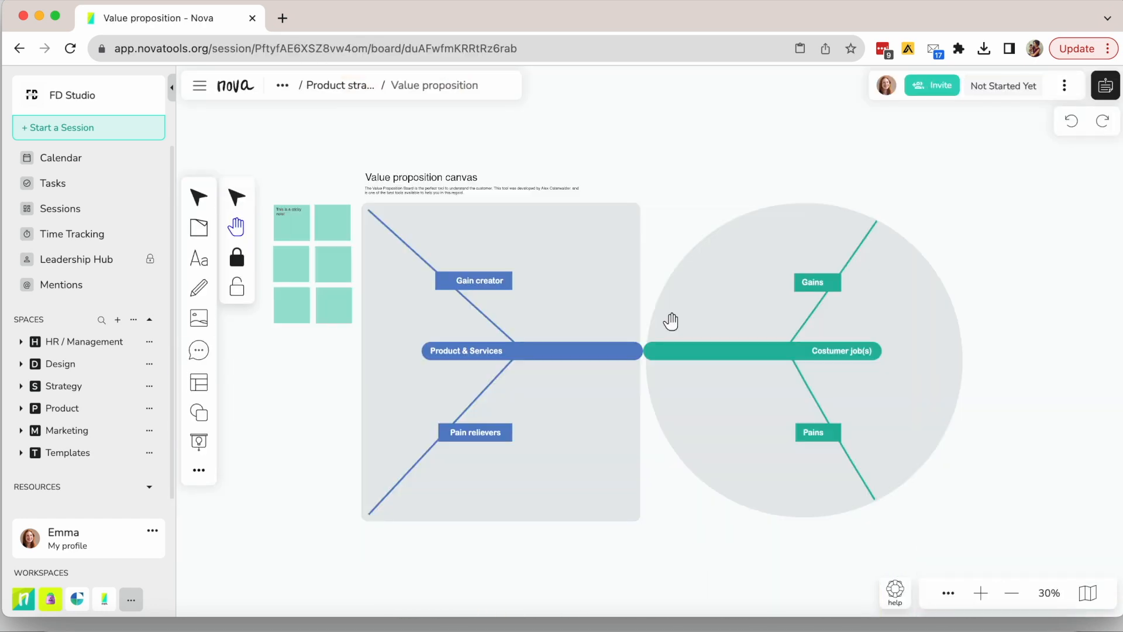
{"action": "mouse_move", "coordinate": [671, 365]}
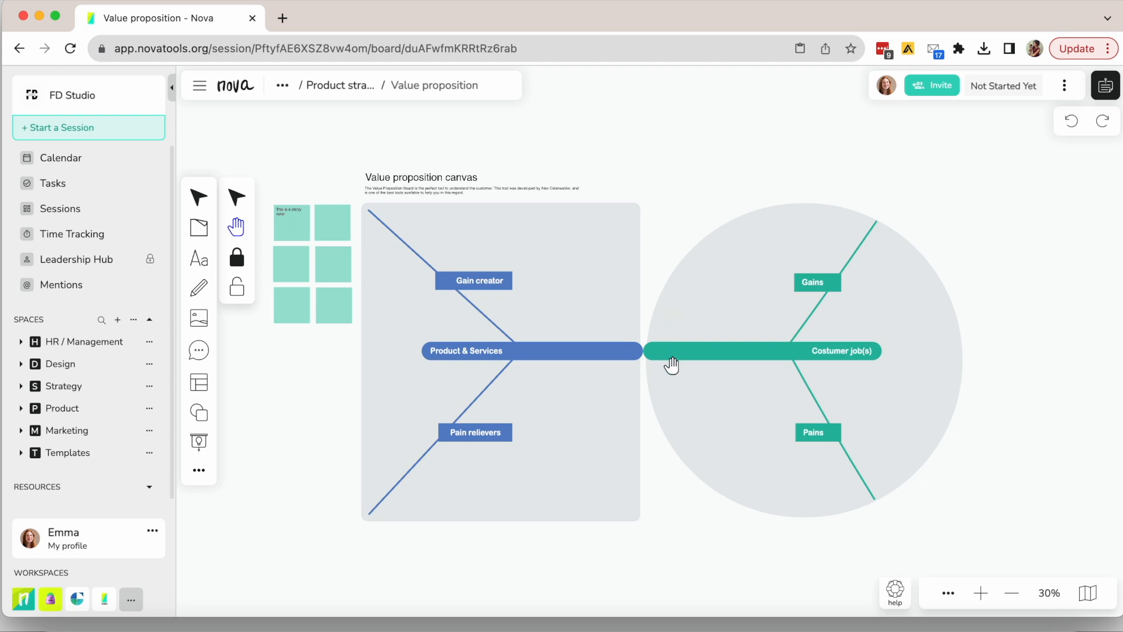
{"action": "mouse_move", "coordinate": [362, 166]}
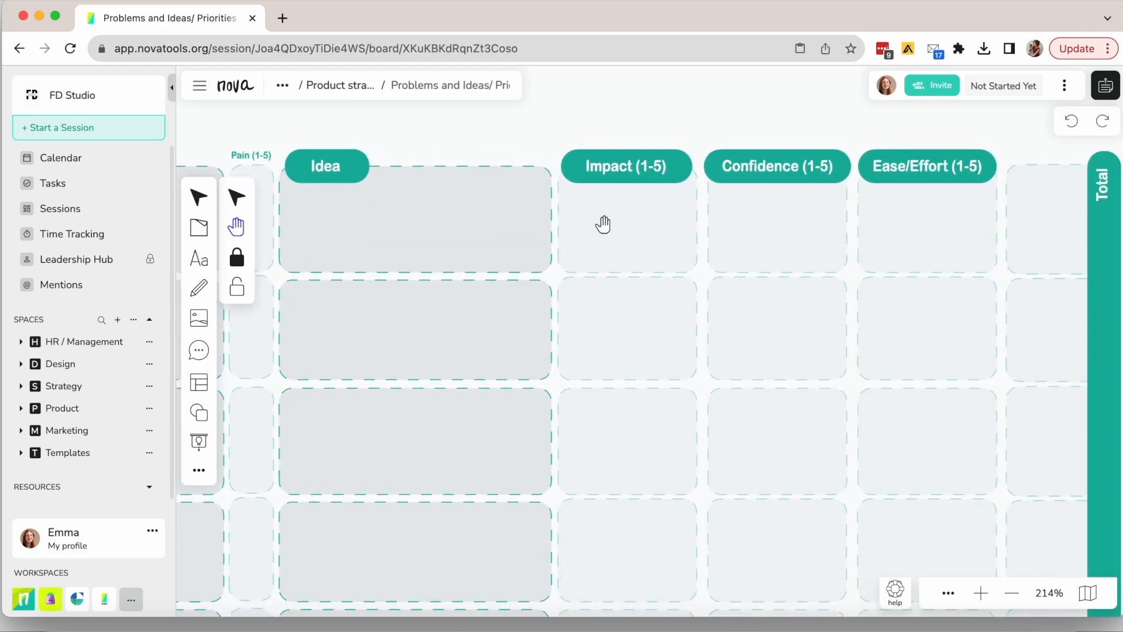
{"action": "left_click", "coordinate": [765, 226]}
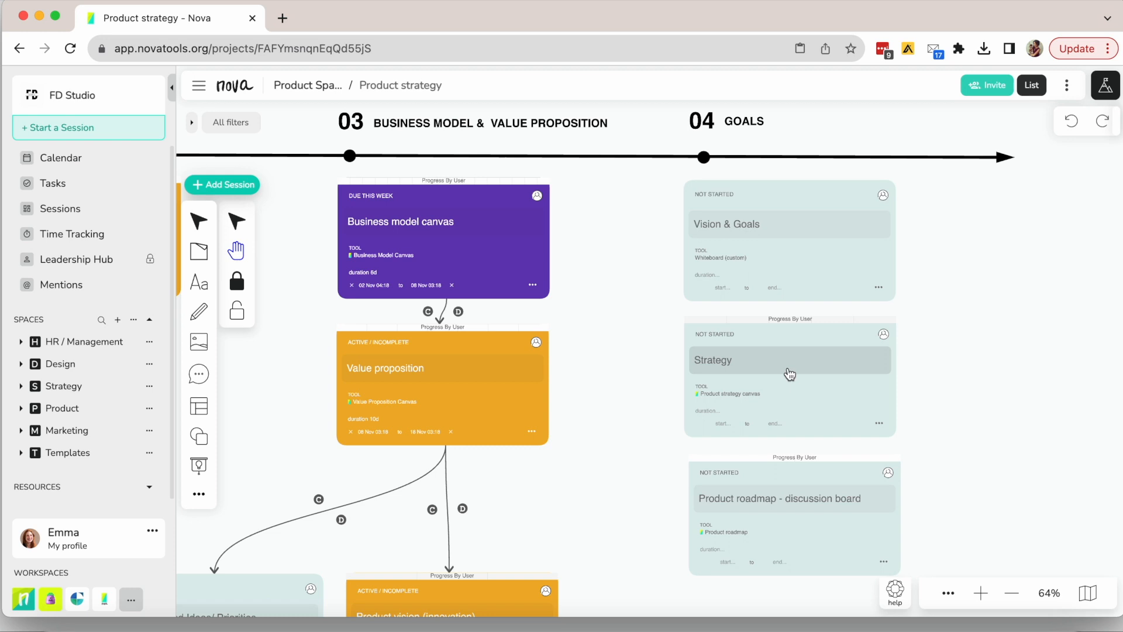
- Open the Strategy session under Goals and widen its board to the full window
{"action": "left_click", "coordinate": [788, 360]}
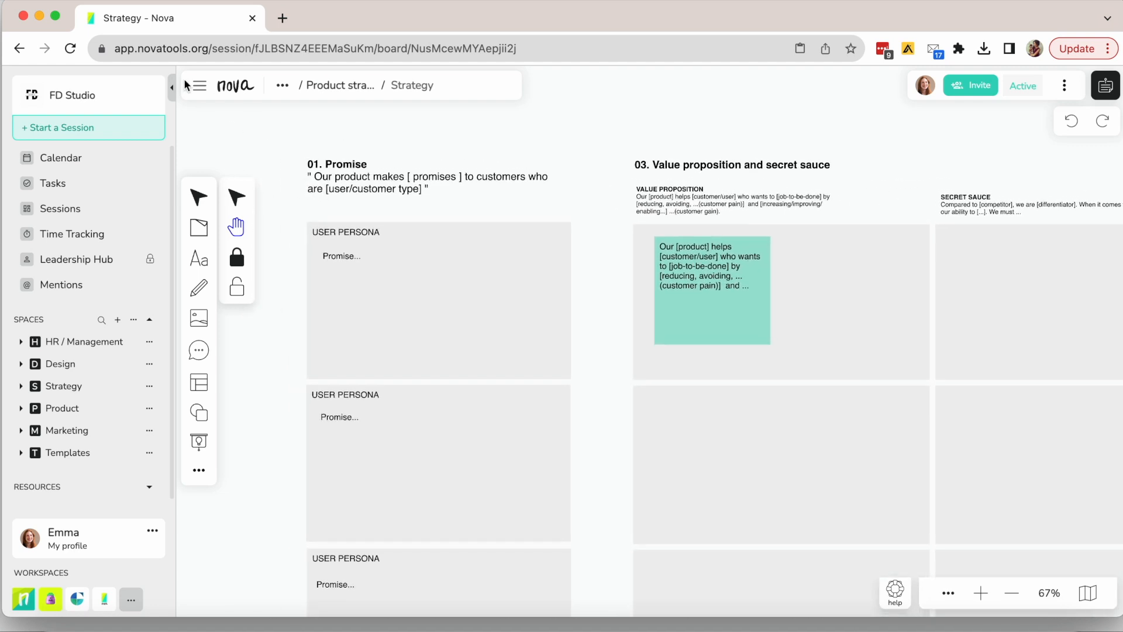
{"action": "left_click", "coordinate": [172, 87]}
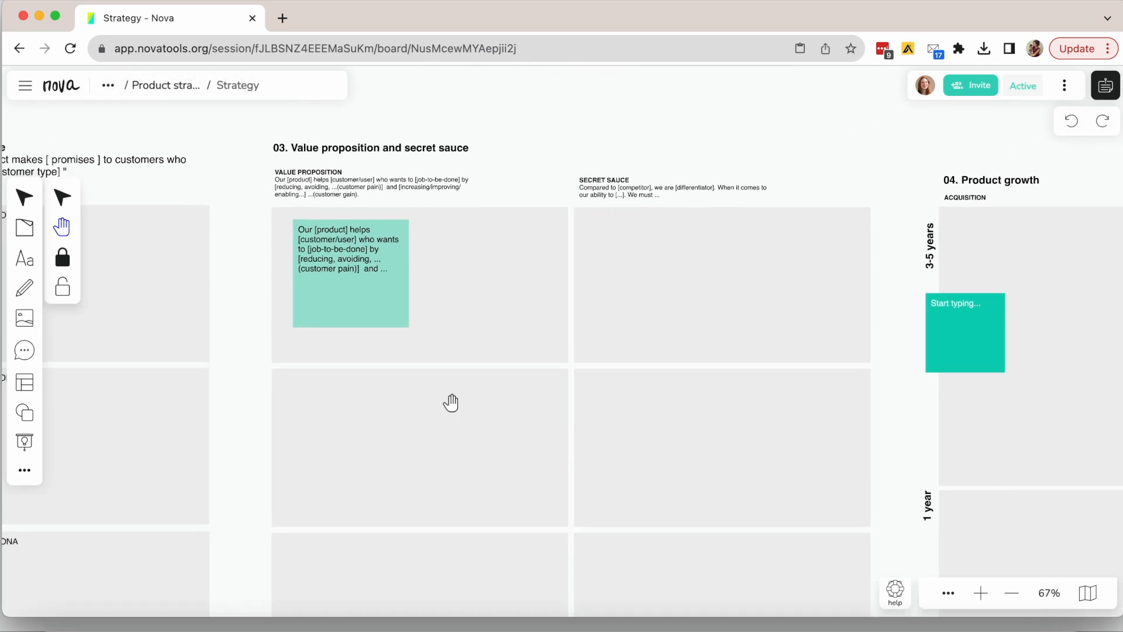
{"action": "mouse_move", "coordinate": [25, 227]}
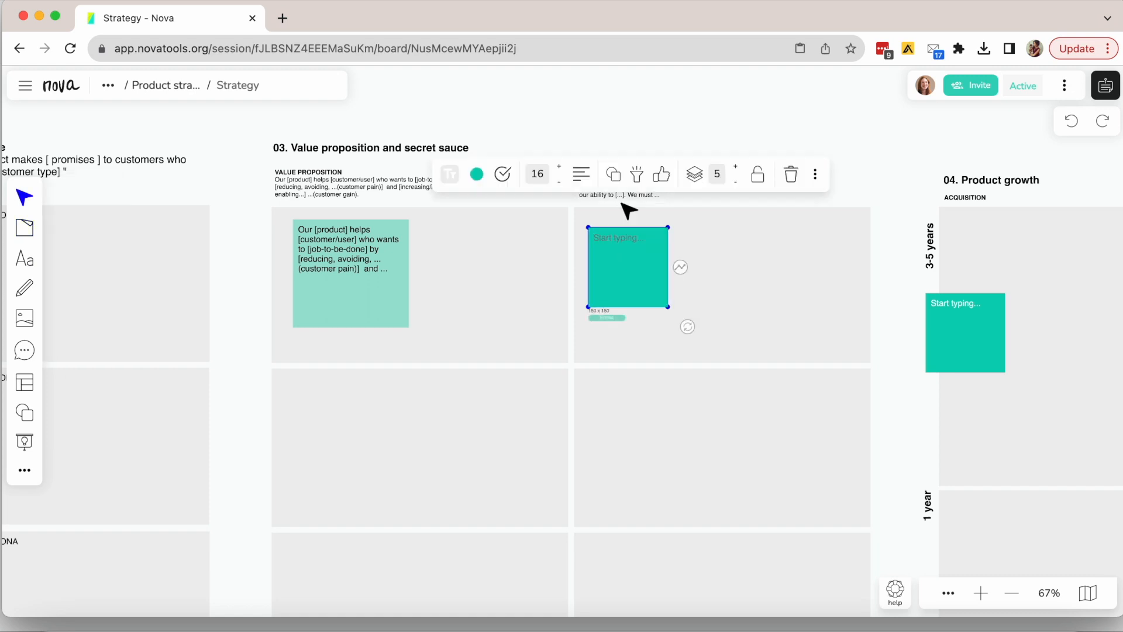
- Draw a freehand arrow to the Product growth note, then pan to the 1 year and 90 days rows
{"action": "left_click", "coordinate": [722, 258]}
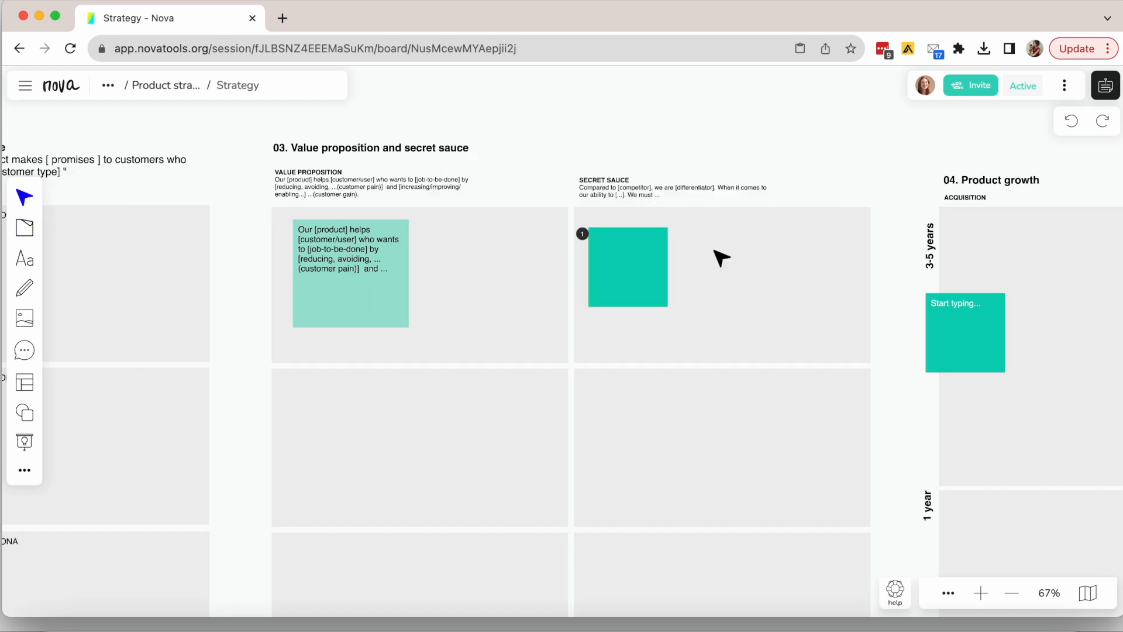
{"action": "mouse_move", "coordinate": [187, 247]}
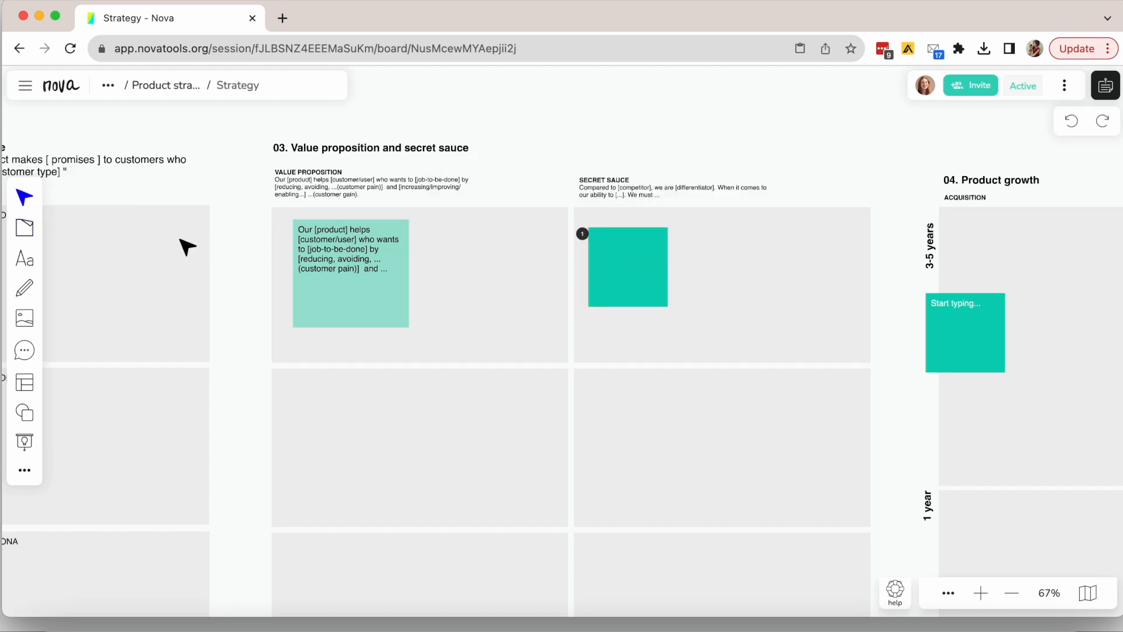
{"action": "left_click", "coordinate": [23, 288]}
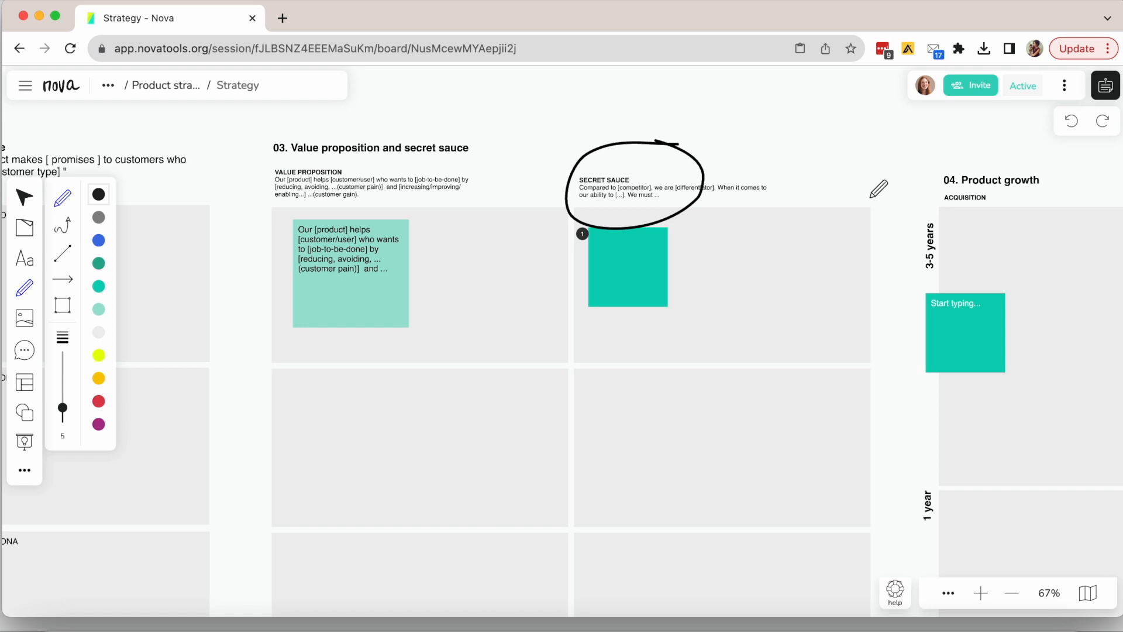
{"action": "left_click_drag", "start_coordinate": [751, 316], "coordinate": [879, 386]}
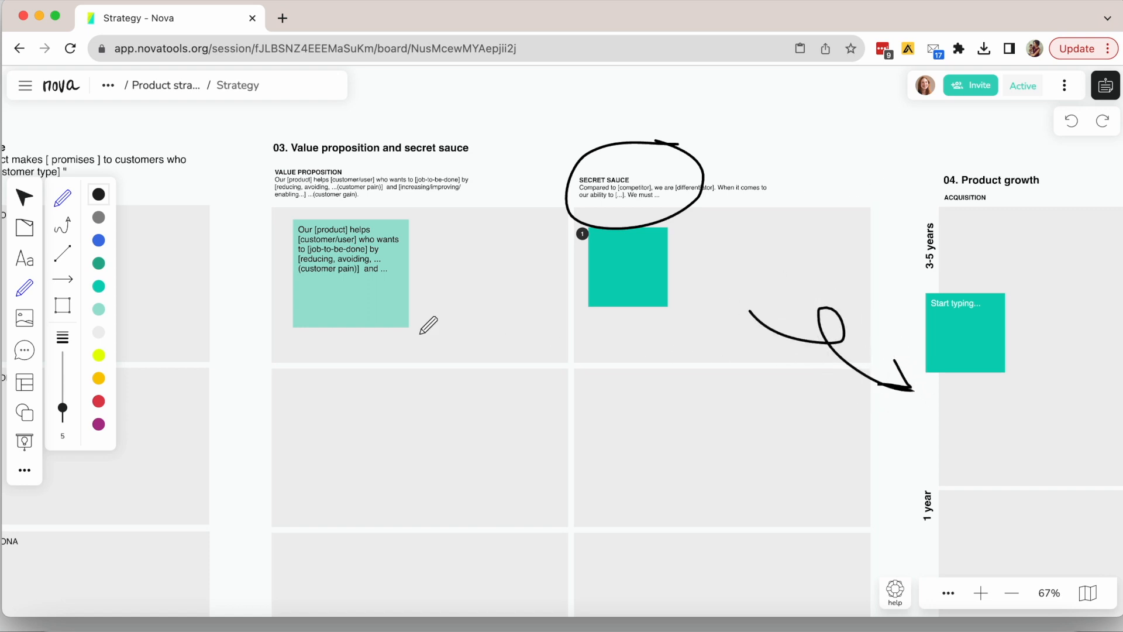
{"action": "left_click", "coordinate": [24, 199]}
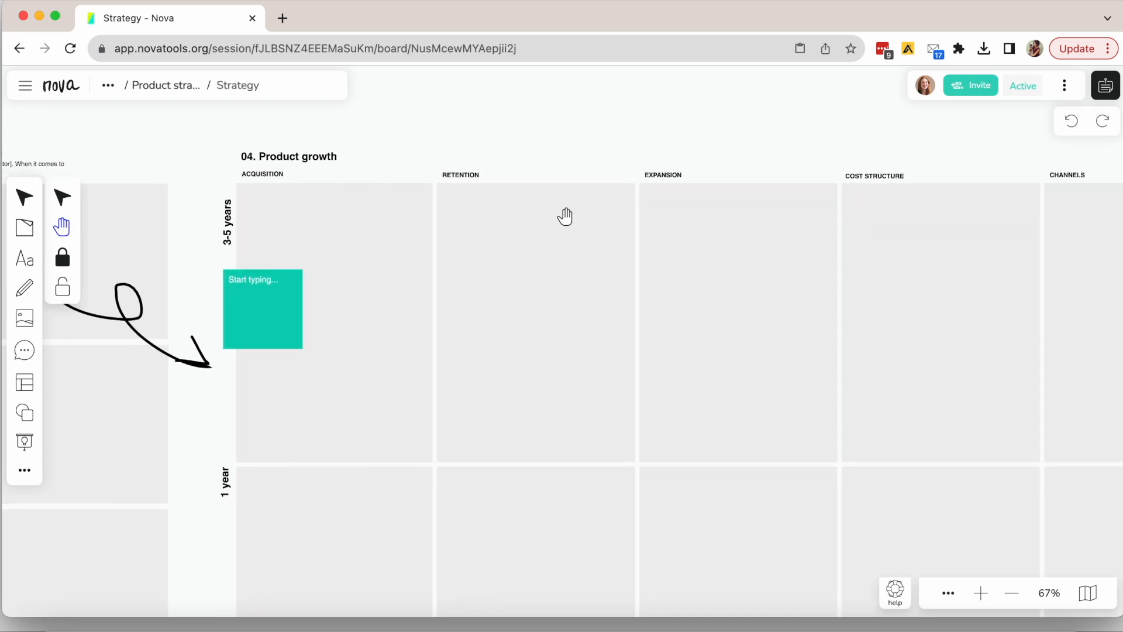
{"action": "mouse_move", "coordinate": [529, 298]}
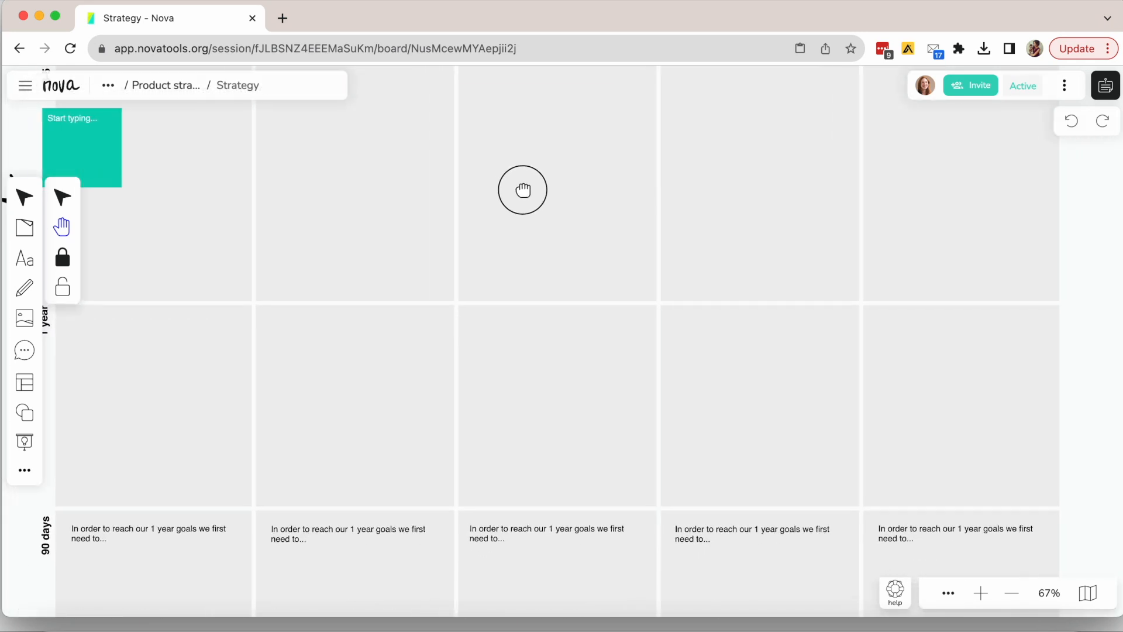
{"action": "left_click_drag", "start_coordinate": [523, 189], "coordinate": [550, 276]}
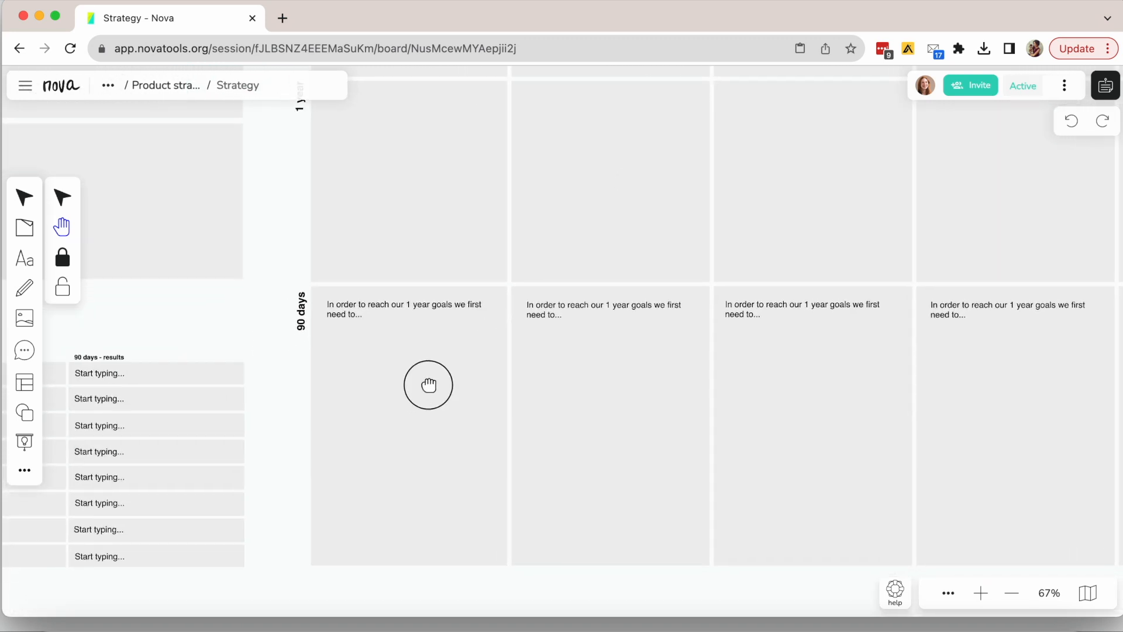
{"action": "left_click_drag", "start_coordinate": [429, 385], "coordinate": [583, 330]}
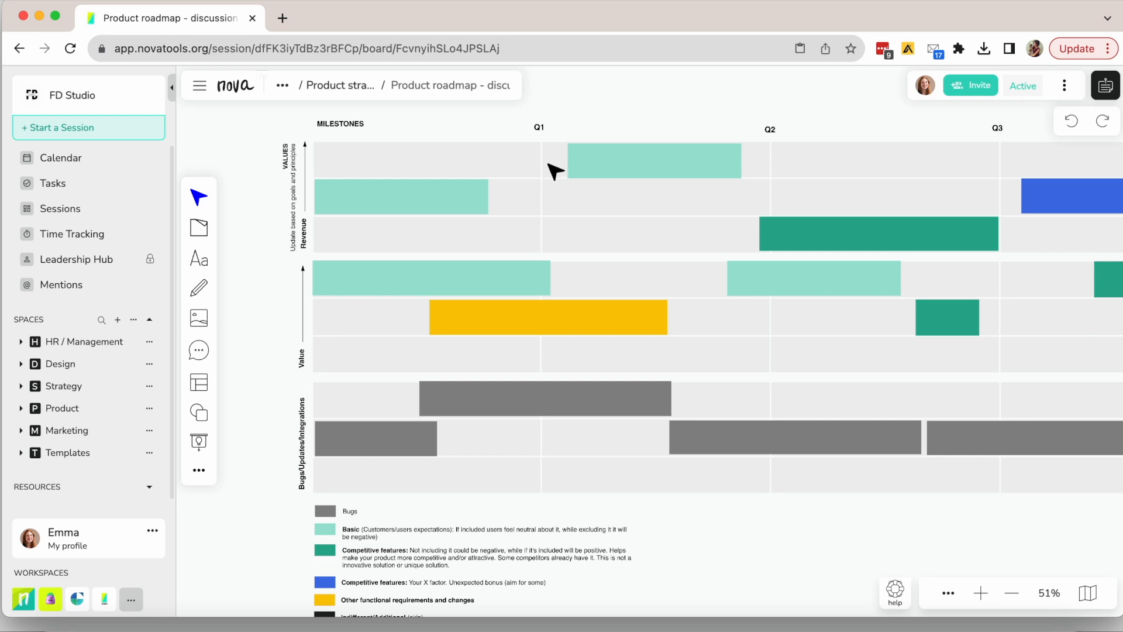
{"action": "mouse_move", "coordinate": [852, 389]}
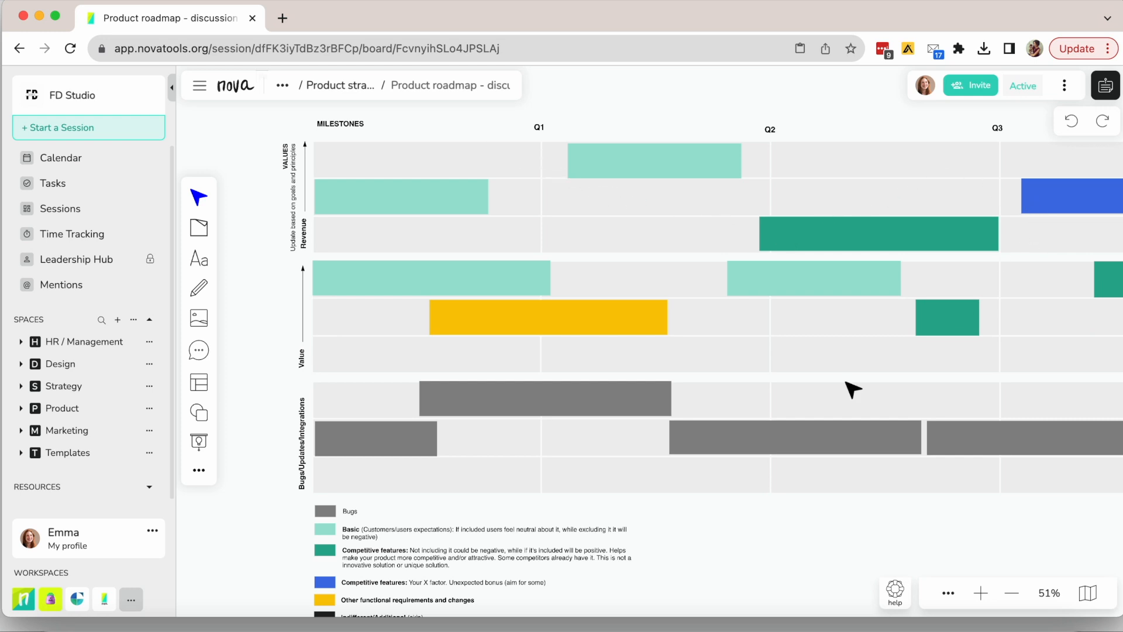
{"action": "mouse_move", "coordinate": [324, 581]}
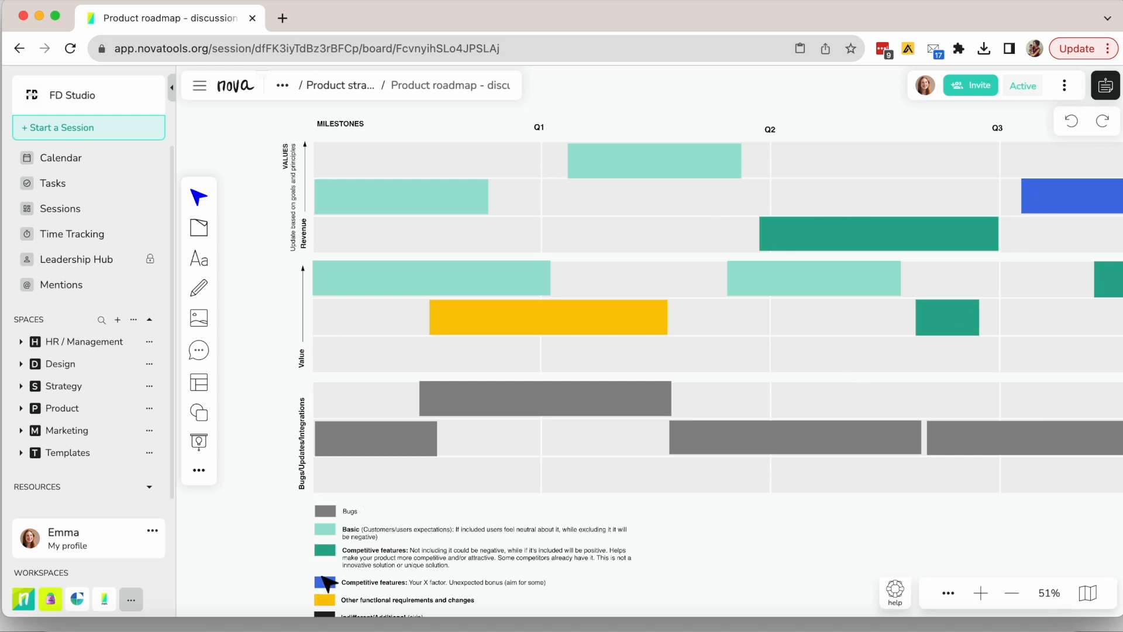
- Move the light-teal feature bars into new roadmap rows, including the Value section, then return to the timeline
{"action": "left_click", "coordinate": [430, 278]}
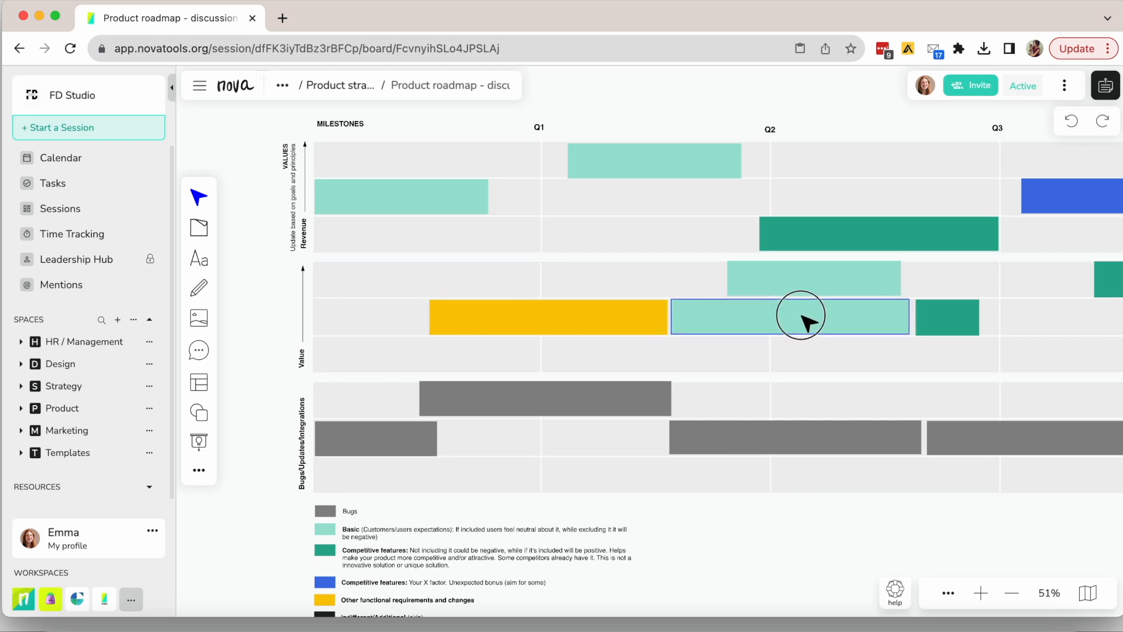
{"action": "left_click_drag", "start_coordinate": [801, 316], "coordinate": [766, 361]}
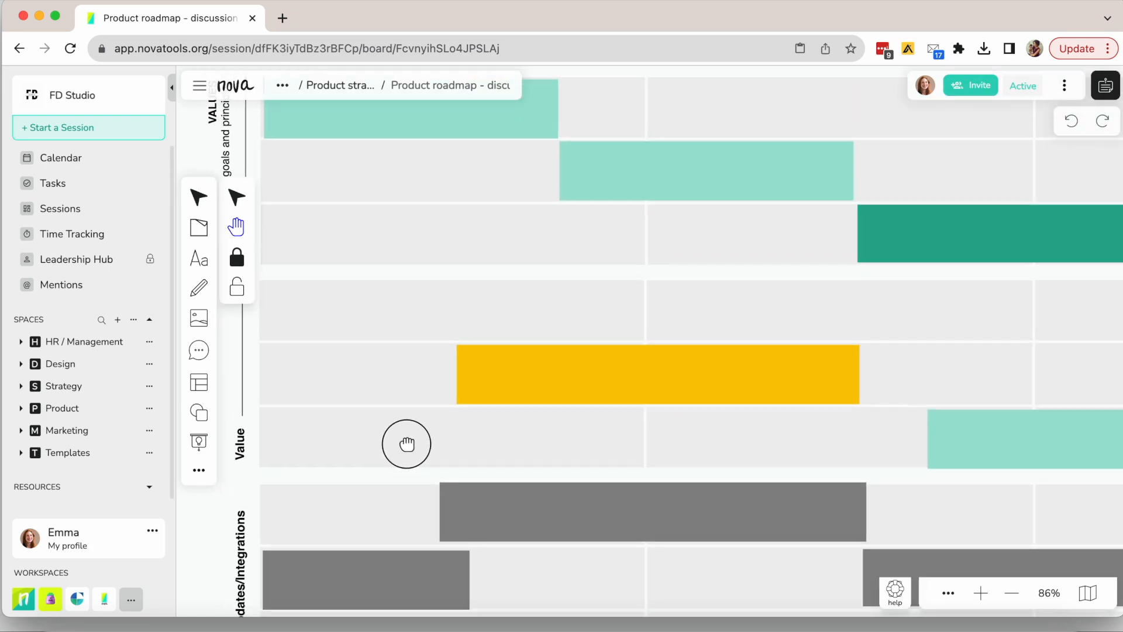
{"action": "left_click_drag", "start_coordinate": [406, 444], "coordinate": [418, 399]}
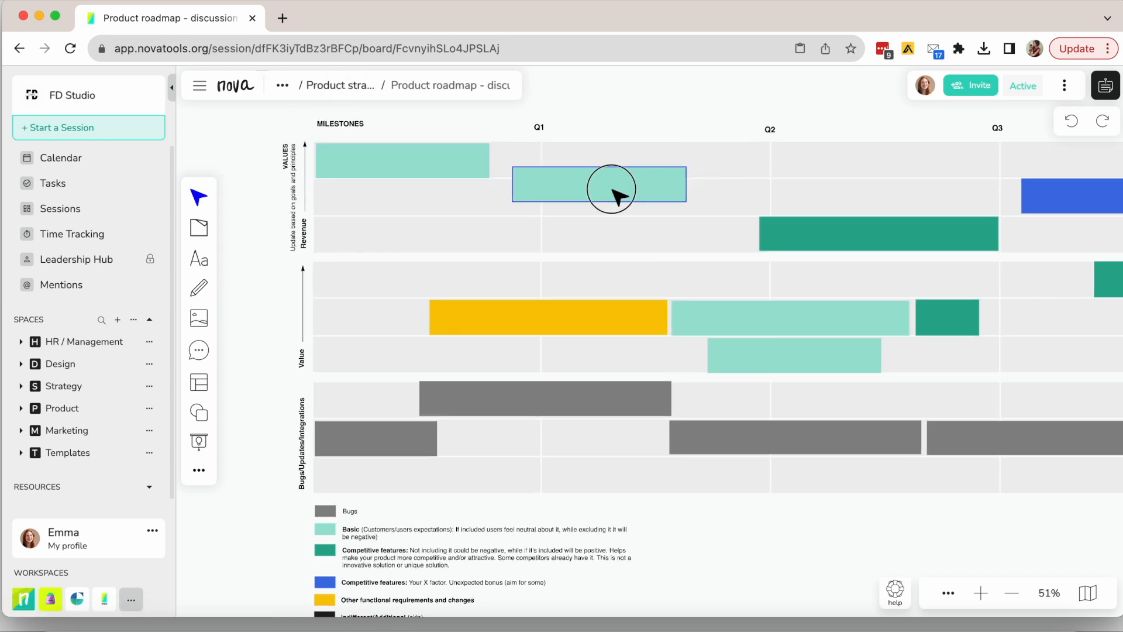
{"action": "left_click", "coordinate": [599, 185]}
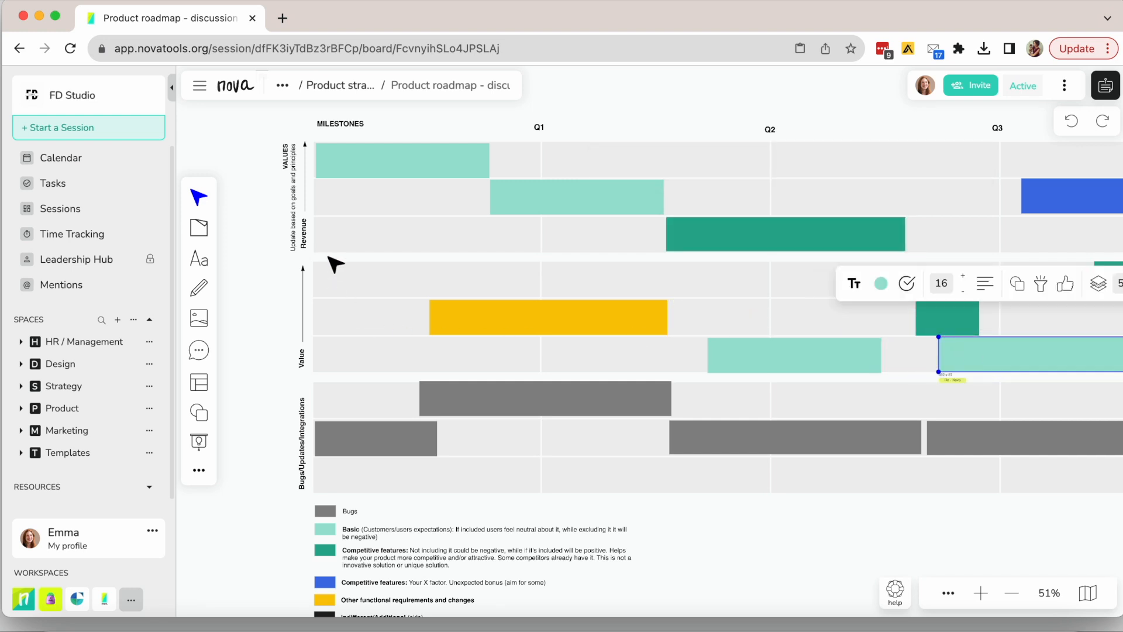
{"action": "mouse_move", "coordinate": [347, 566]}
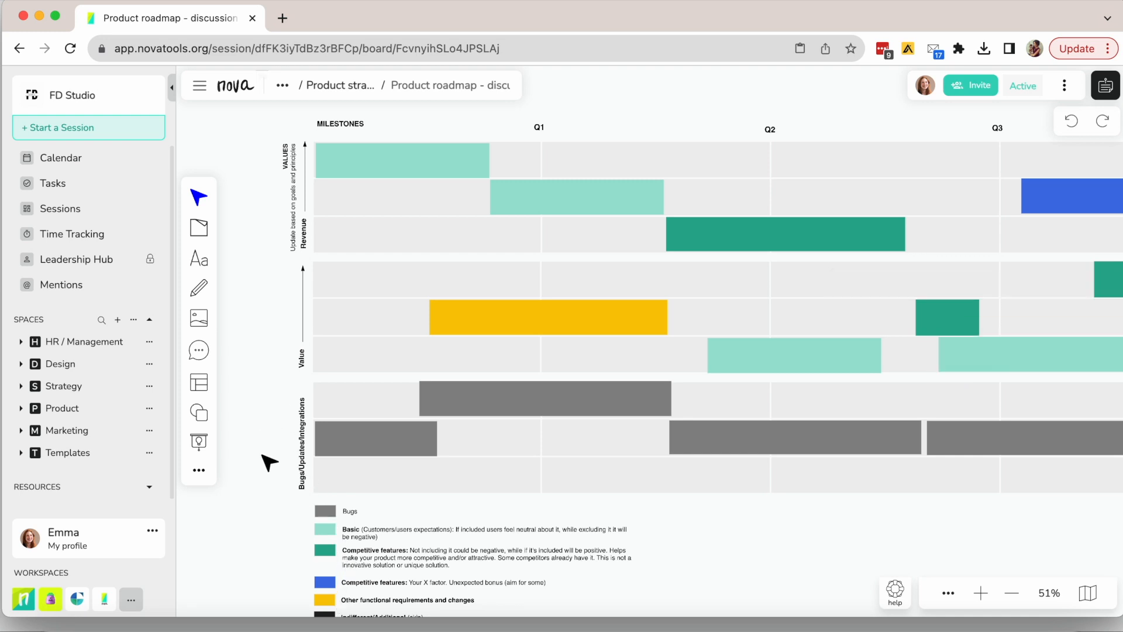
{"action": "mouse_move", "coordinate": [344, 541]}
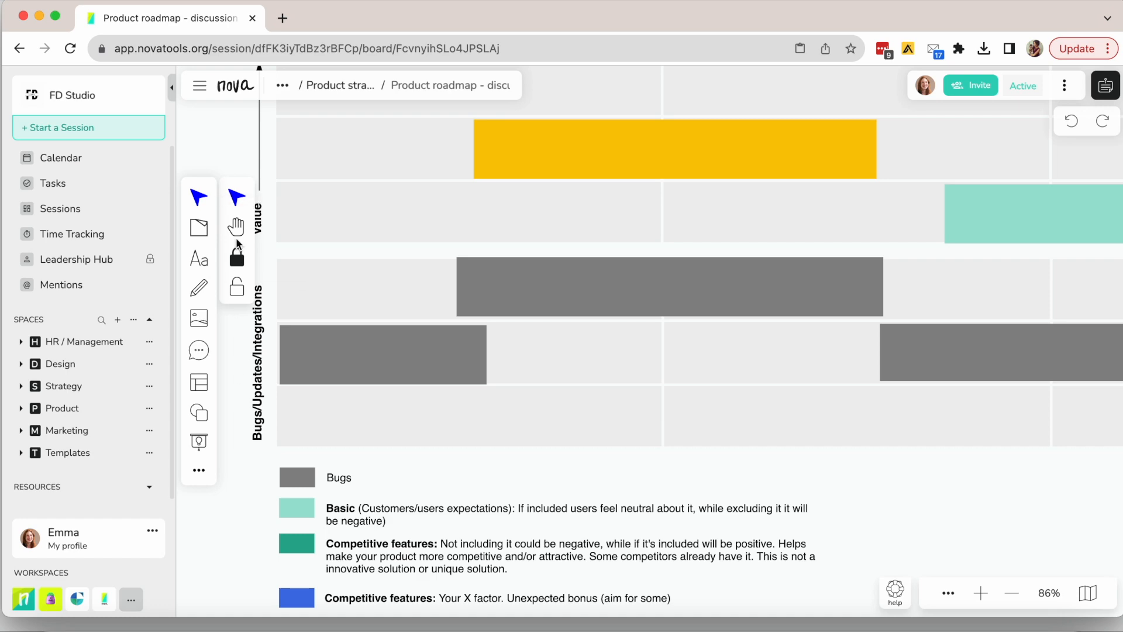
{"action": "left_click", "coordinate": [339, 86]}
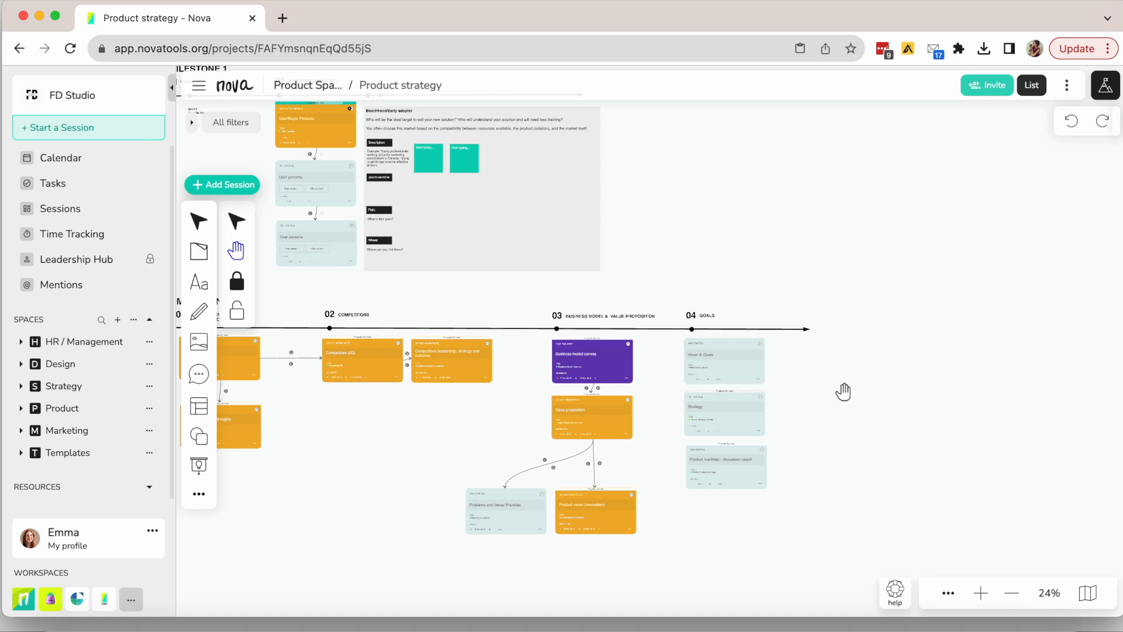
- Expand All filters to show status filters, and open then close the Progress By User chart
{"action": "left_click_drag", "start_coordinate": [844, 392], "coordinate": [900, 302]}
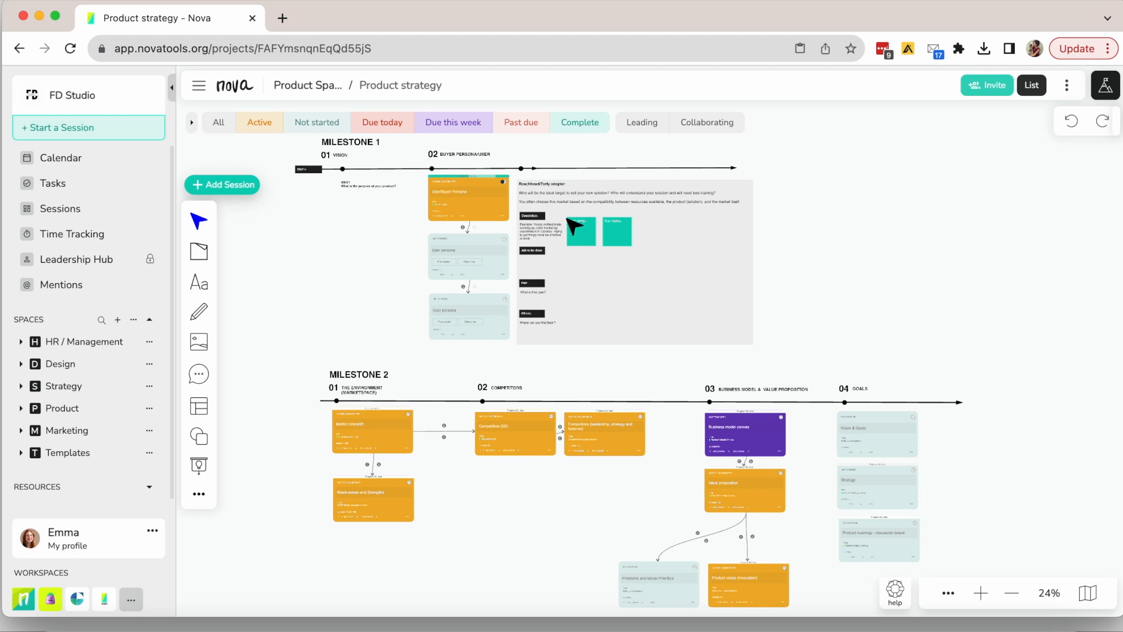
{"action": "left_click", "coordinate": [452, 122]}
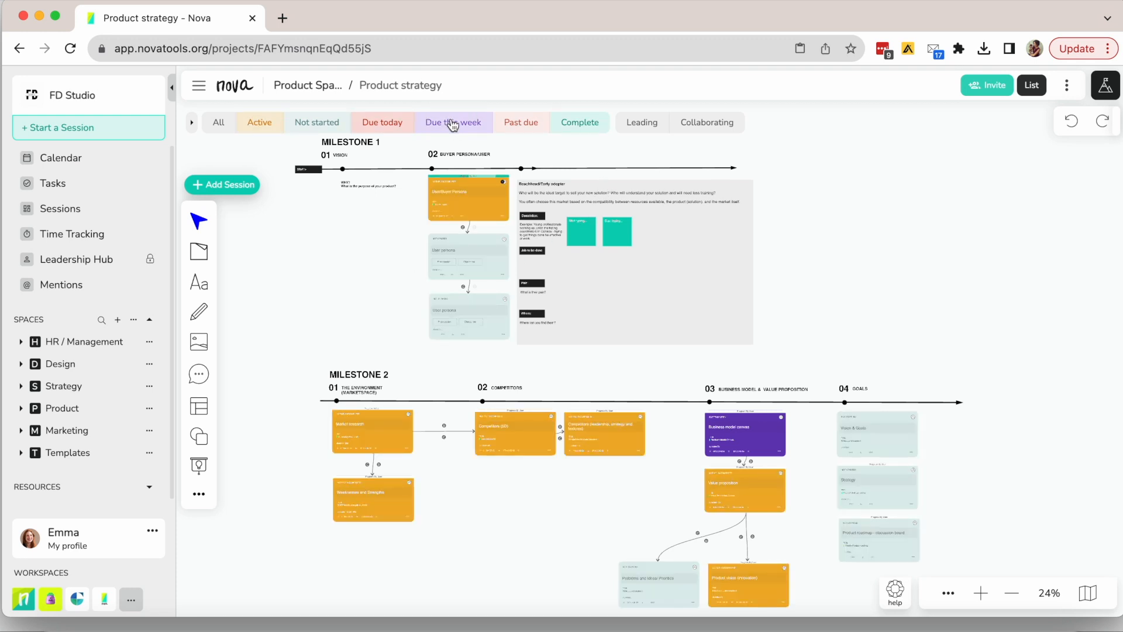
{"action": "left_click", "coordinate": [453, 121]}
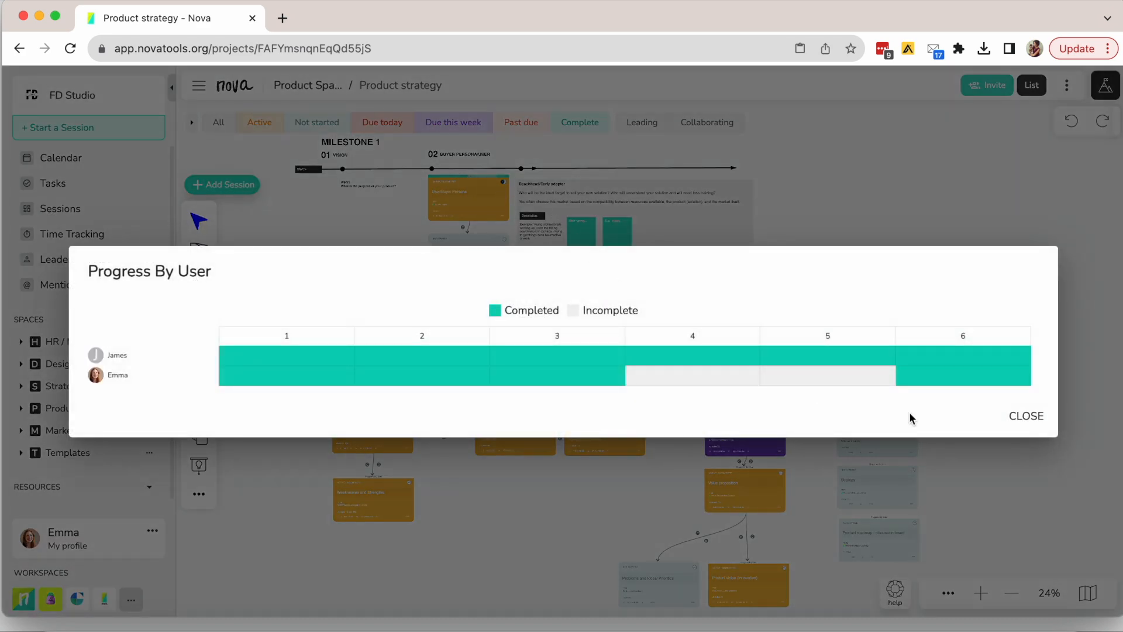
{"action": "left_click", "coordinate": [1026, 416]}
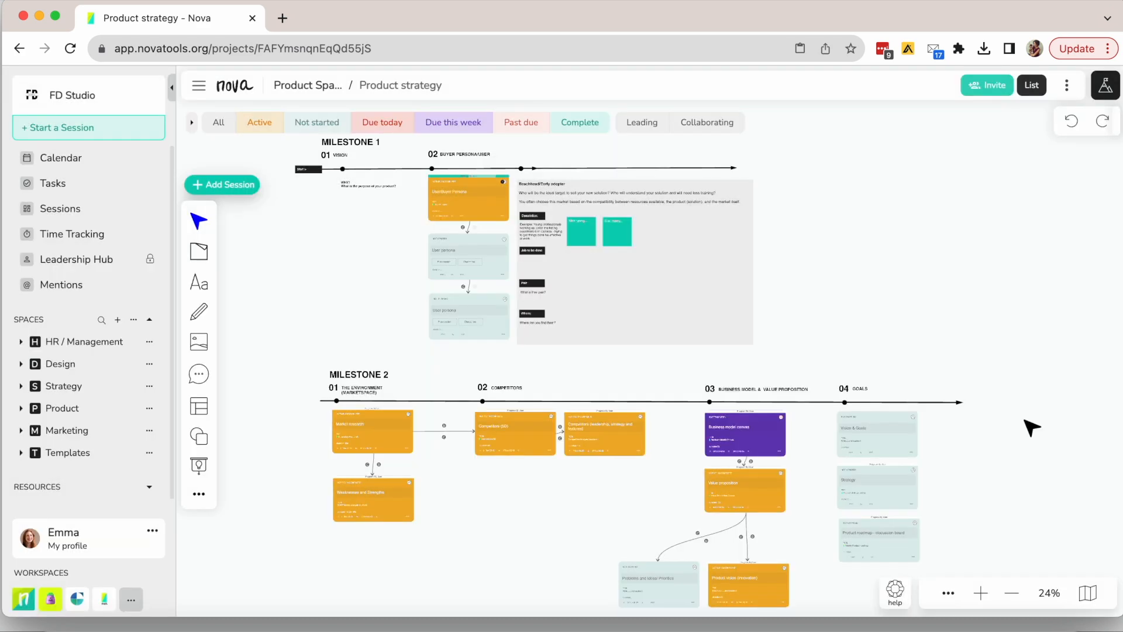
{"action": "left_click", "coordinate": [1067, 85]}
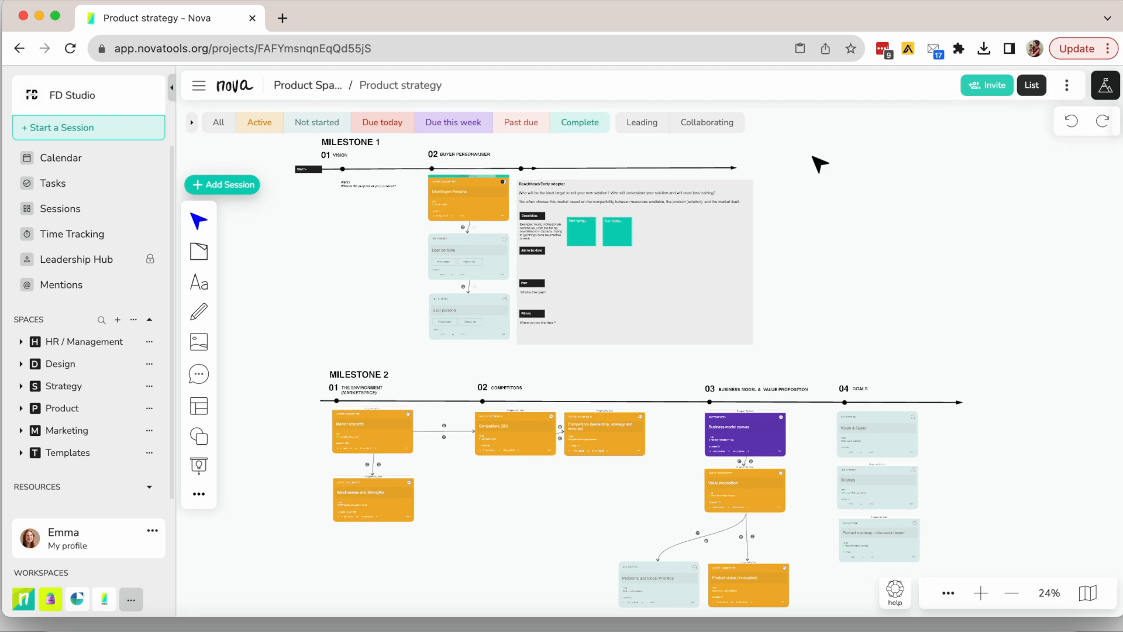
{"action": "mouse_move", "coordinate": [600, 307]}
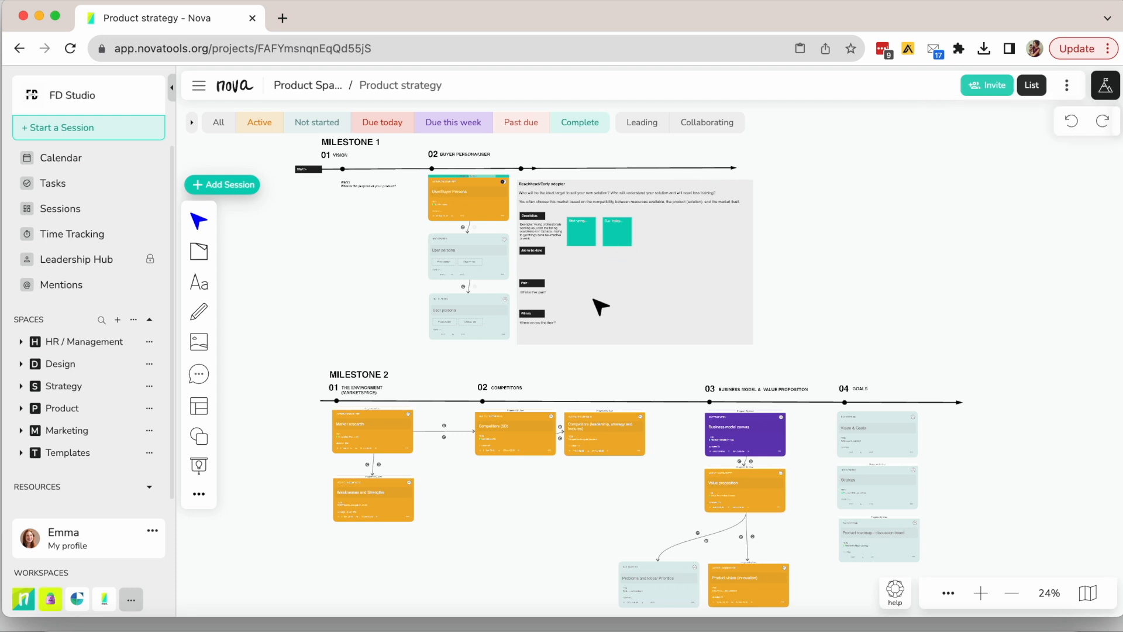